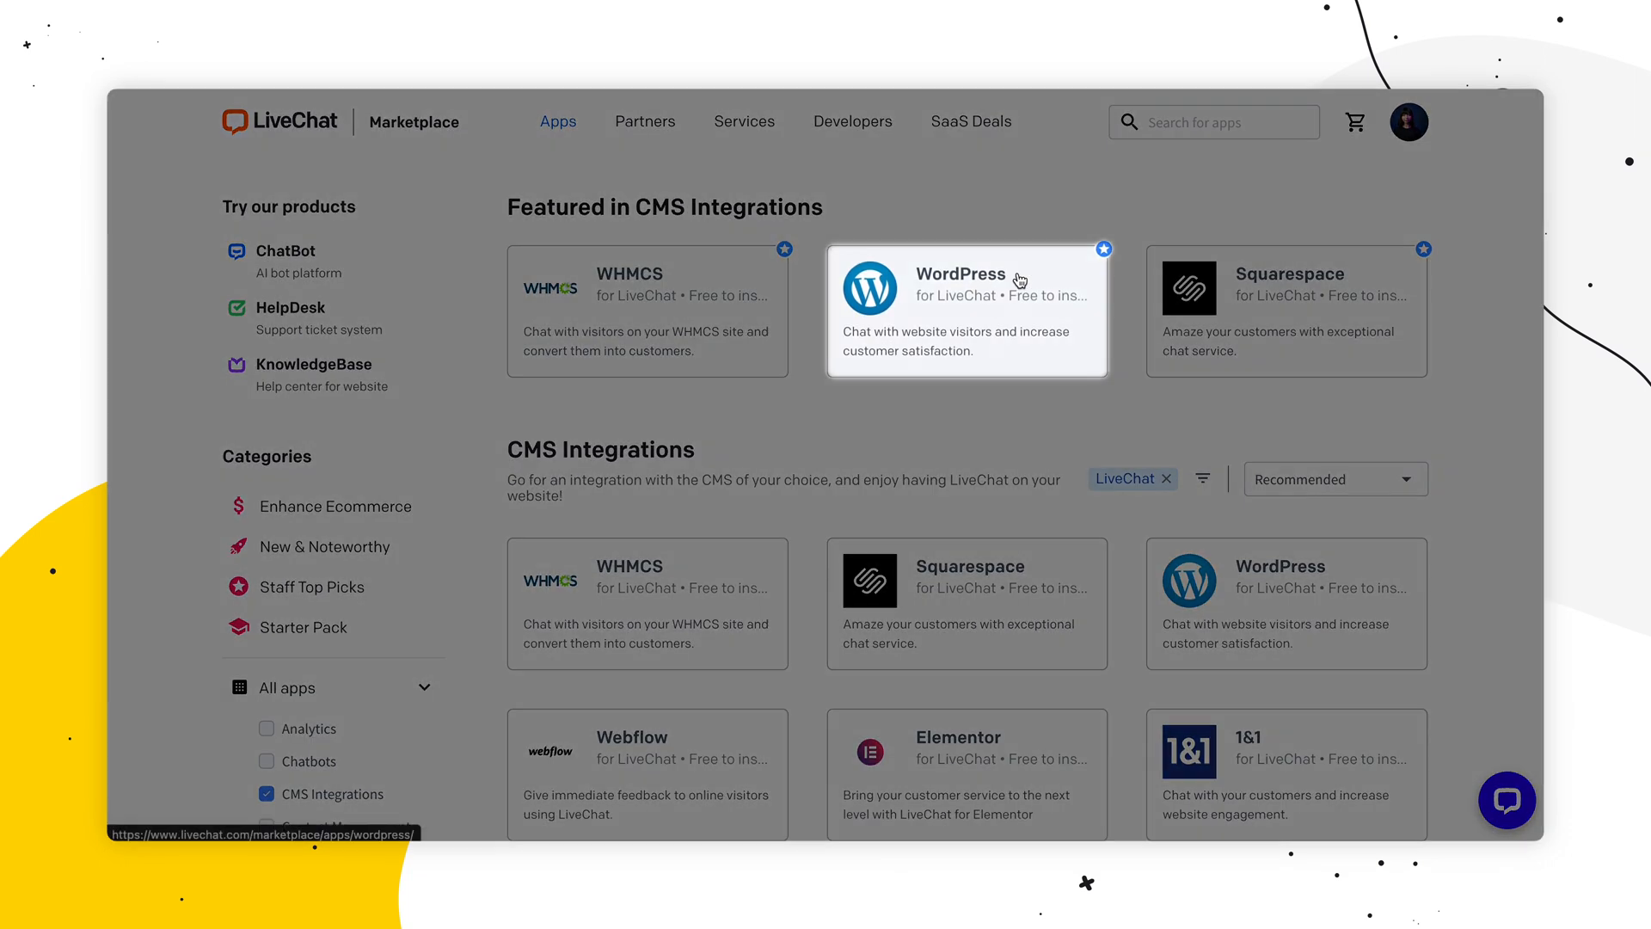
# Open the WordPress card in LiveChat Marketplace's CMS Integrations.
pyautogui.click(961, 284)
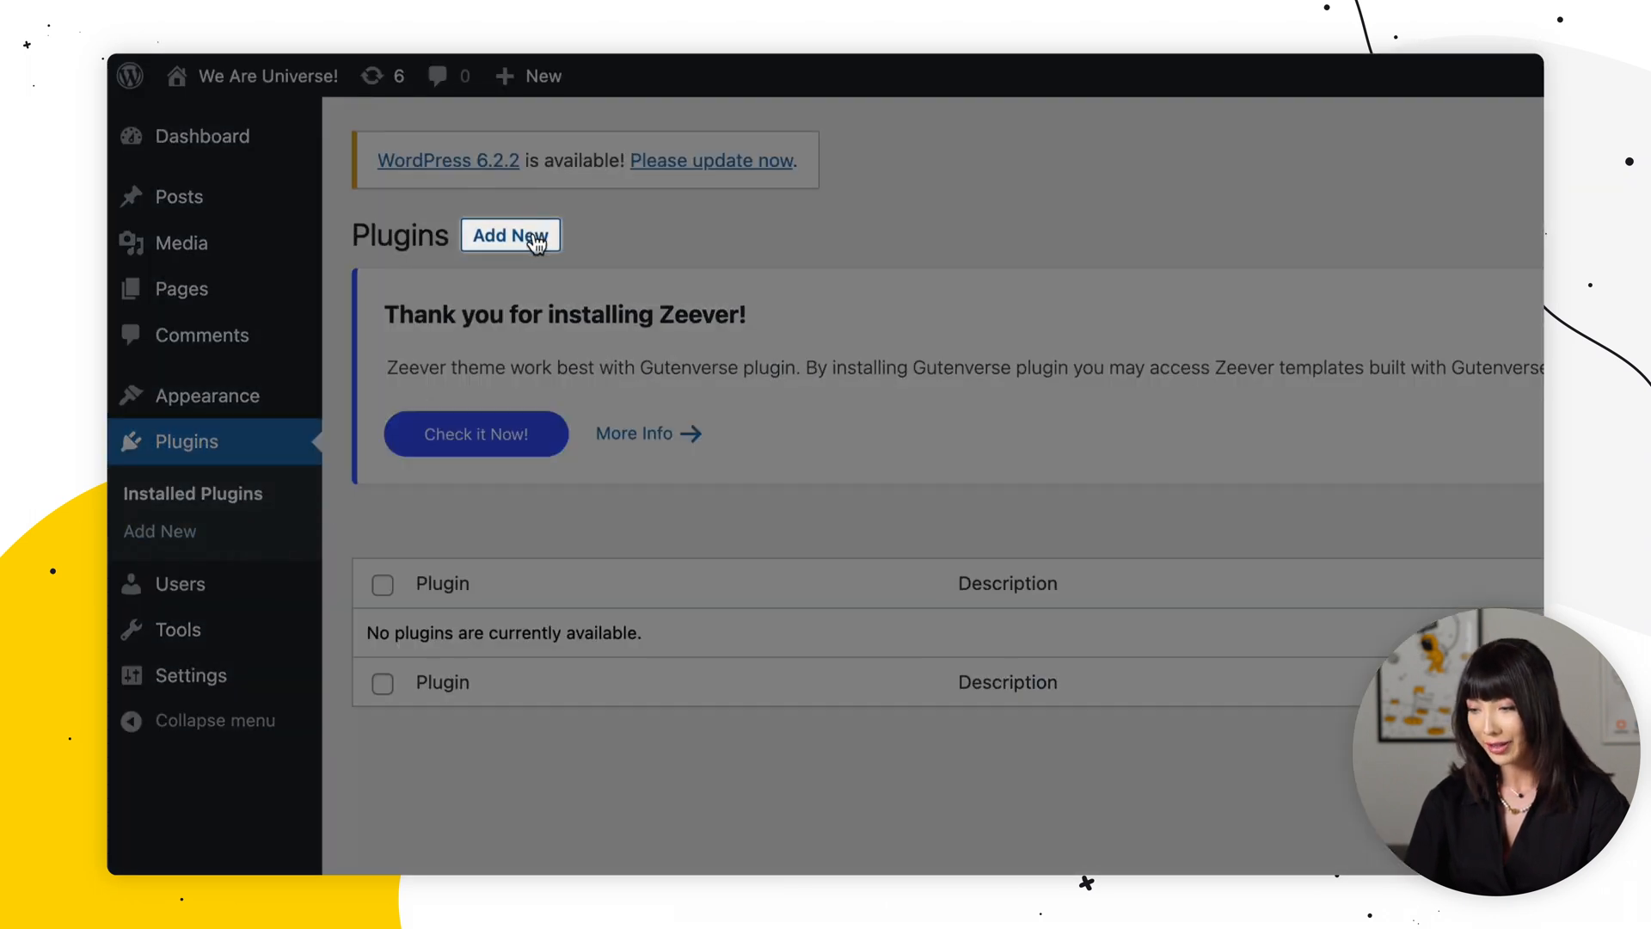
# Go from the empty Plugins page to Add Plugins.
pyautogui.click(511, 235)
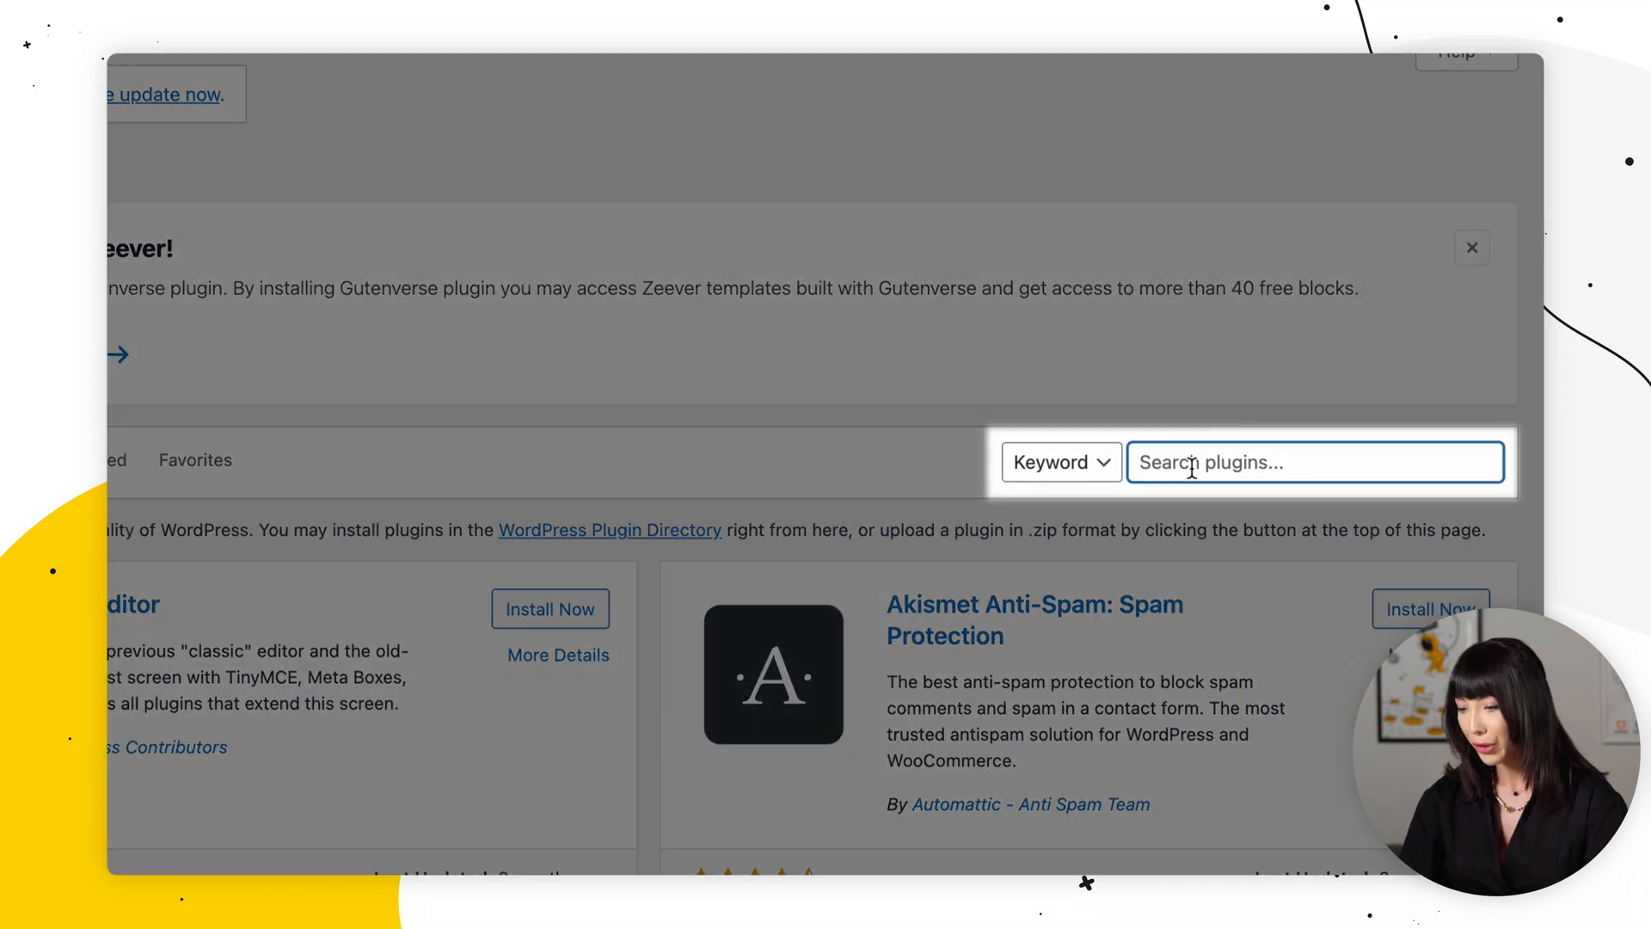
# Search 'livechat', then install and activate the LiveChat – WP live chat plugin.
pyautogui.click(1316, 461)
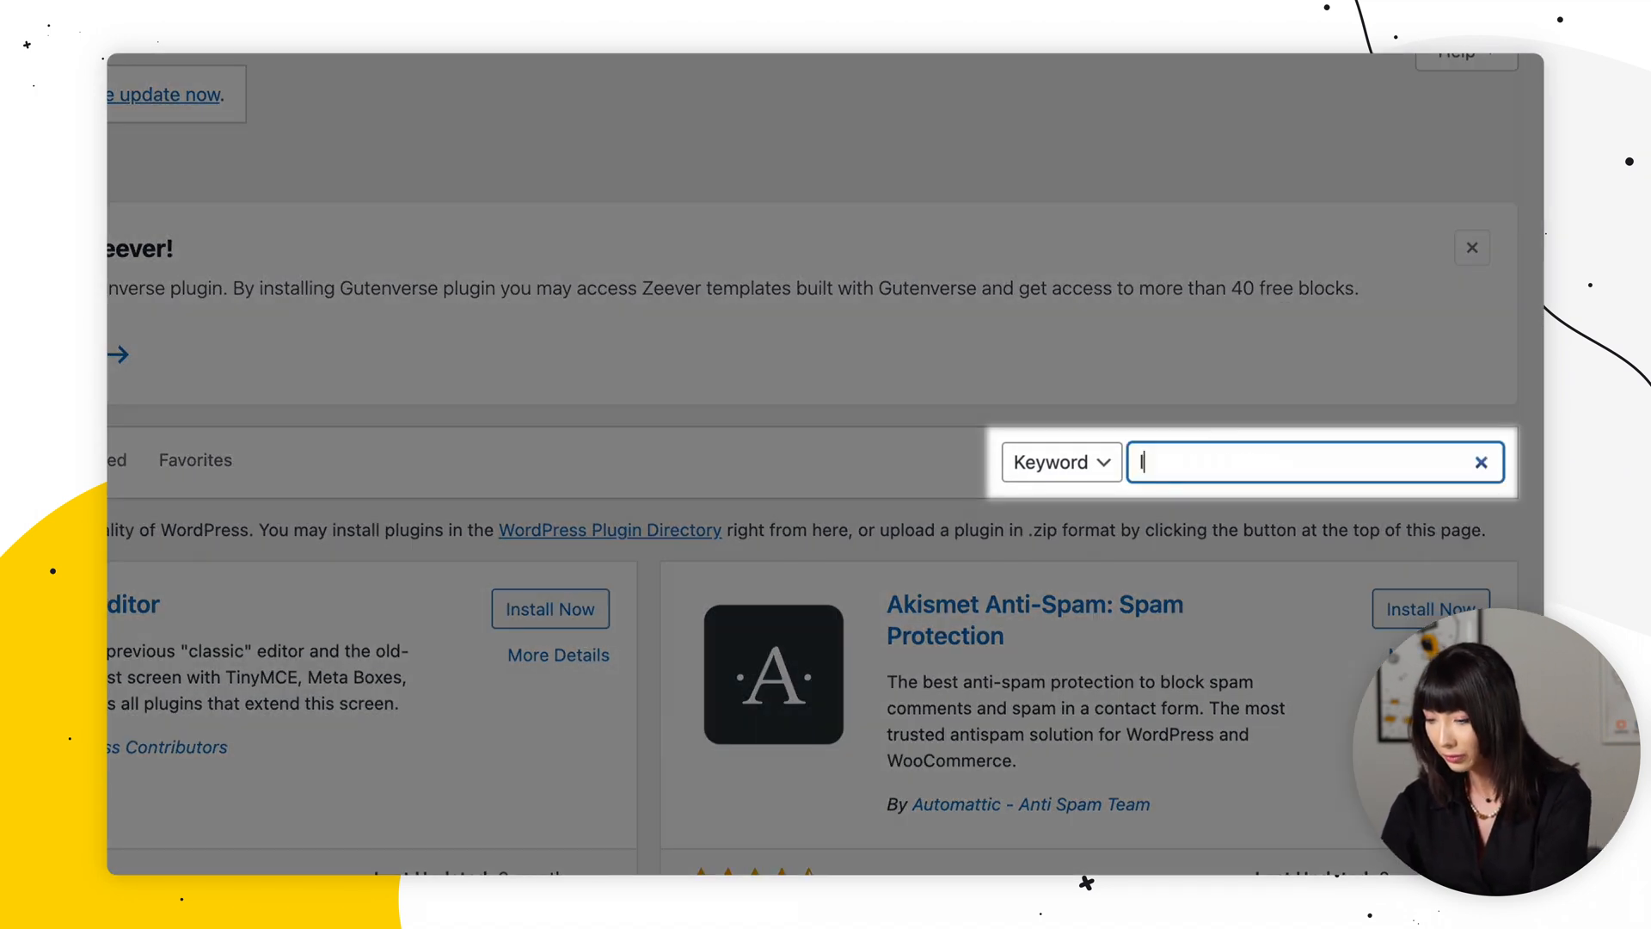
pyautogui.write('livechat')
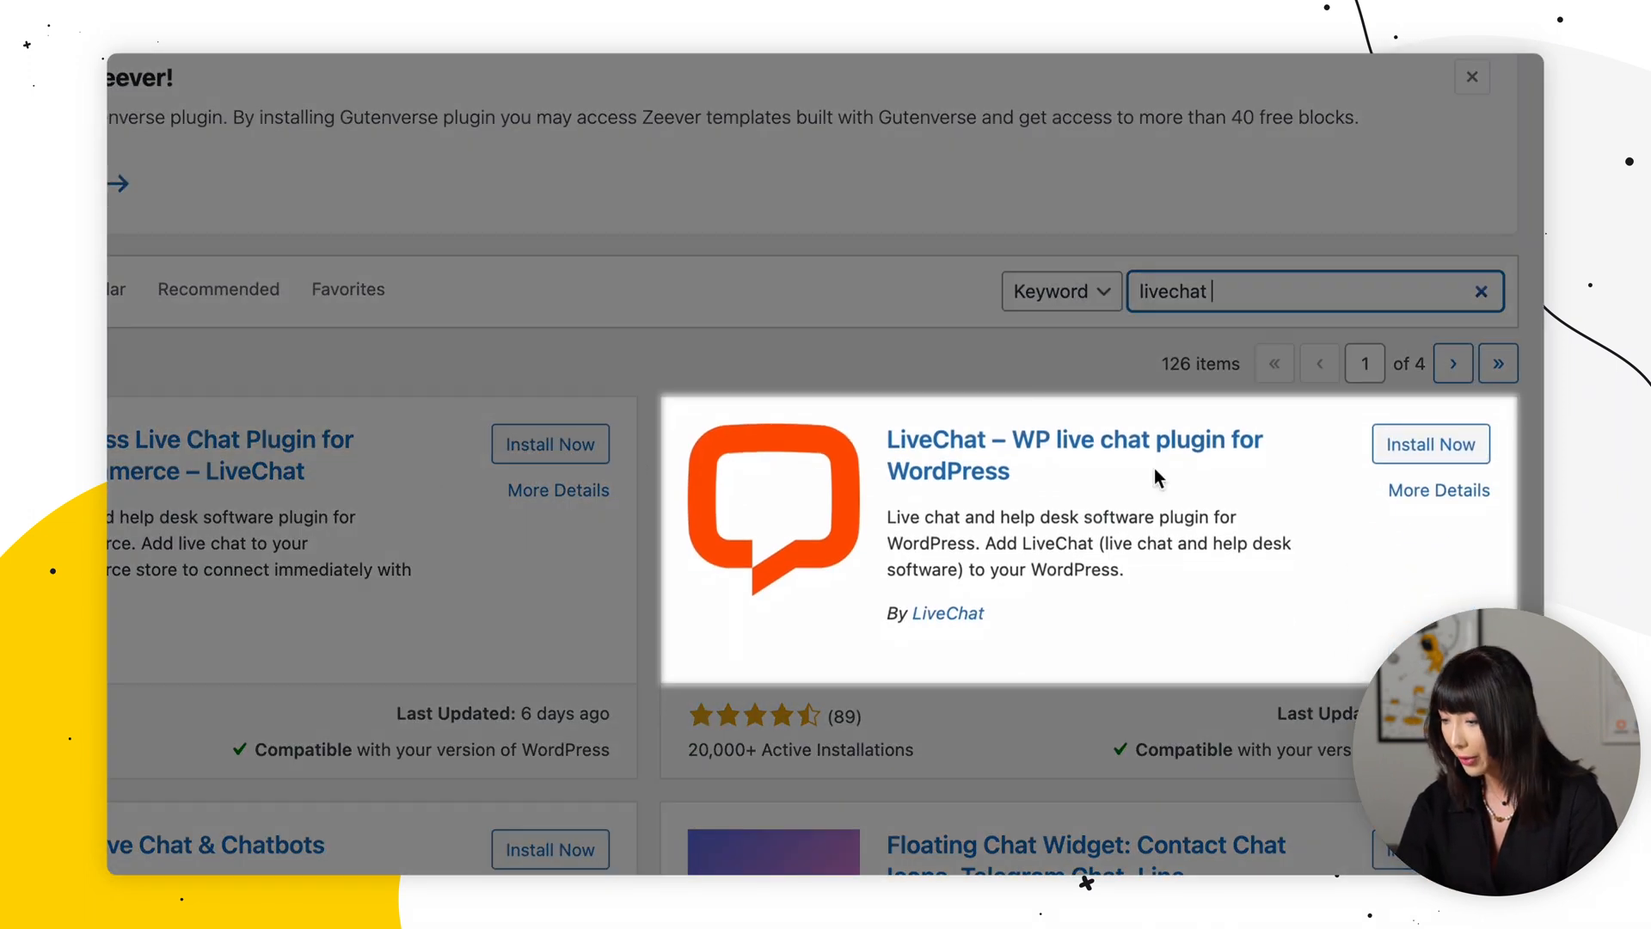
pyautogui.moveTo(1106, 464)
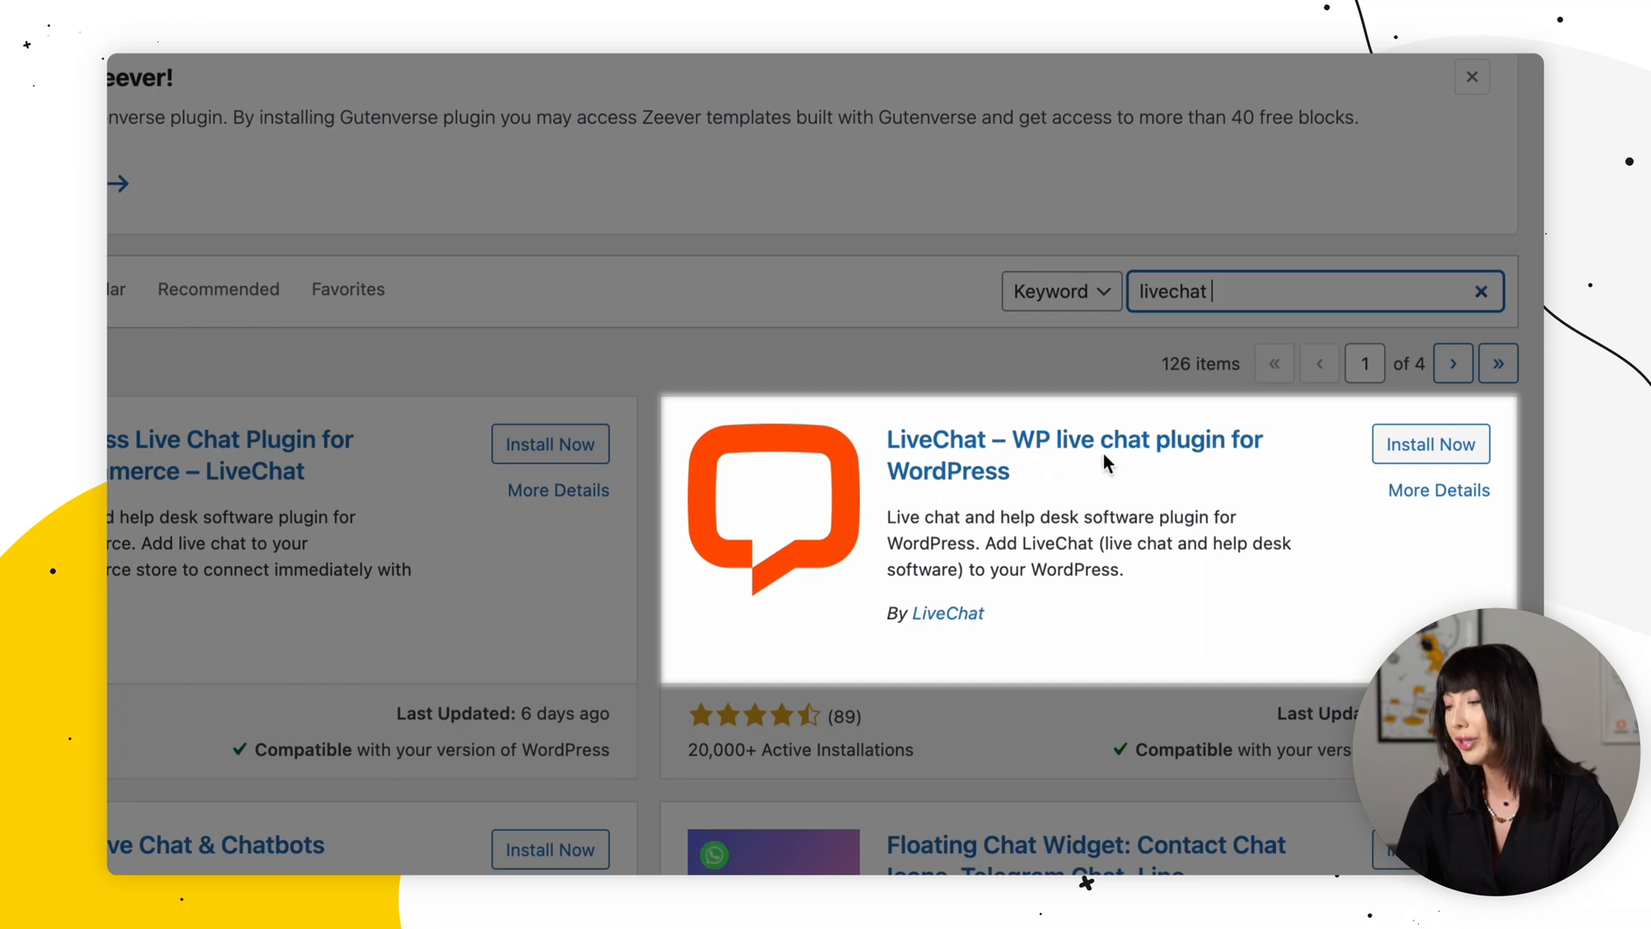
pyautogui.moveTo(1230, 471)
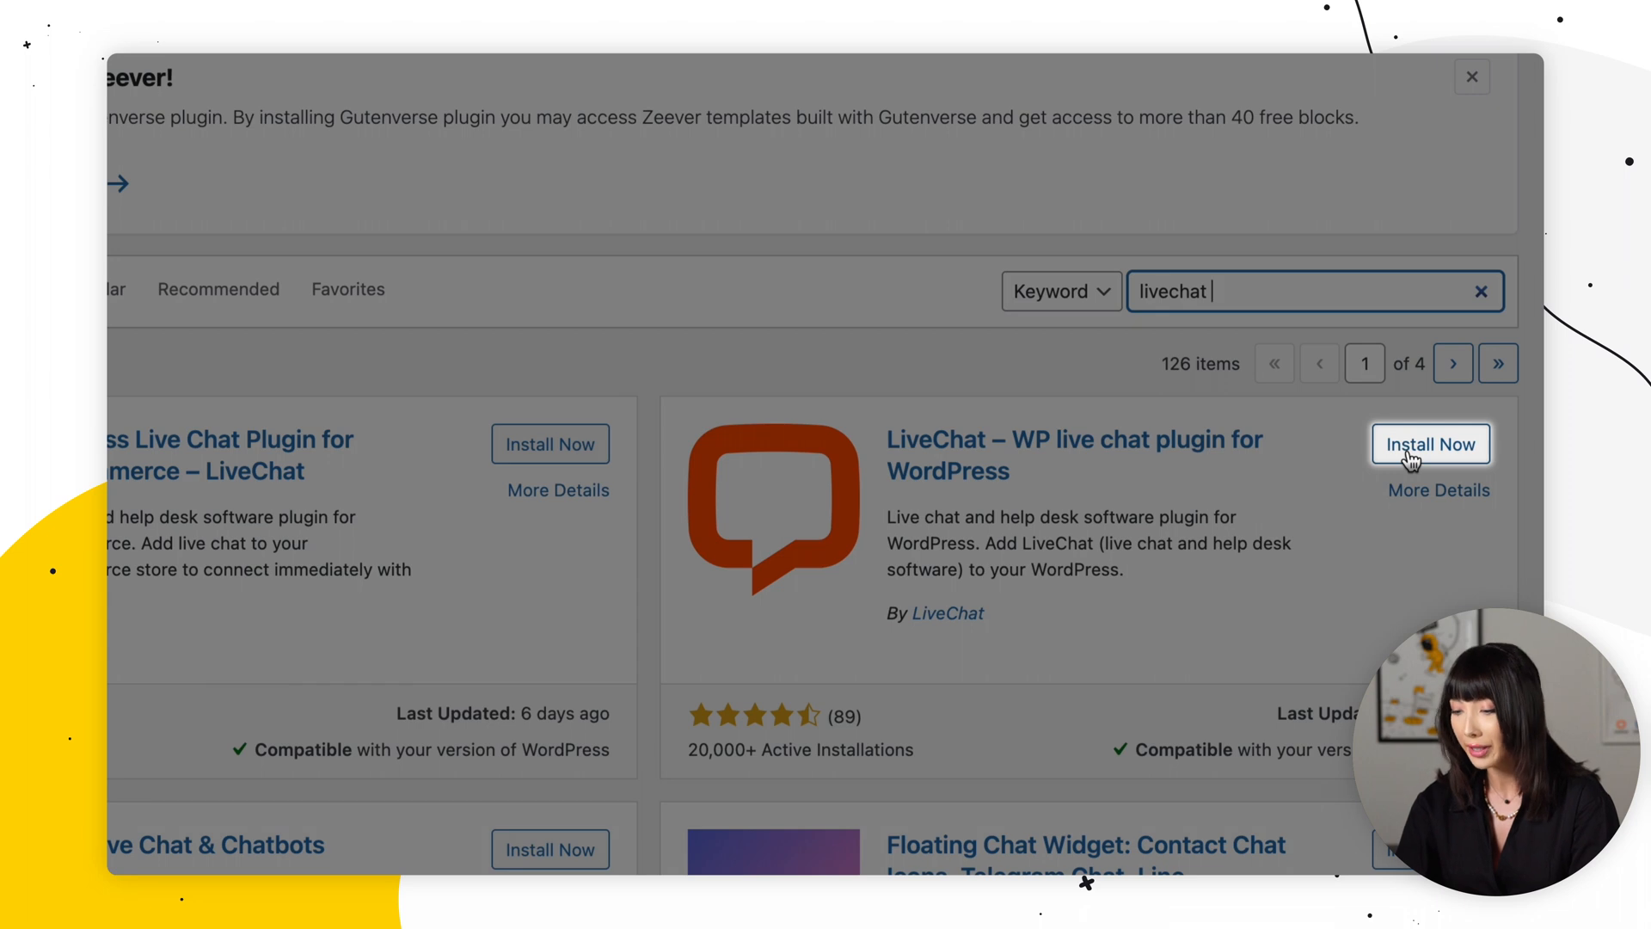
pyautogui.click(1430, 444)
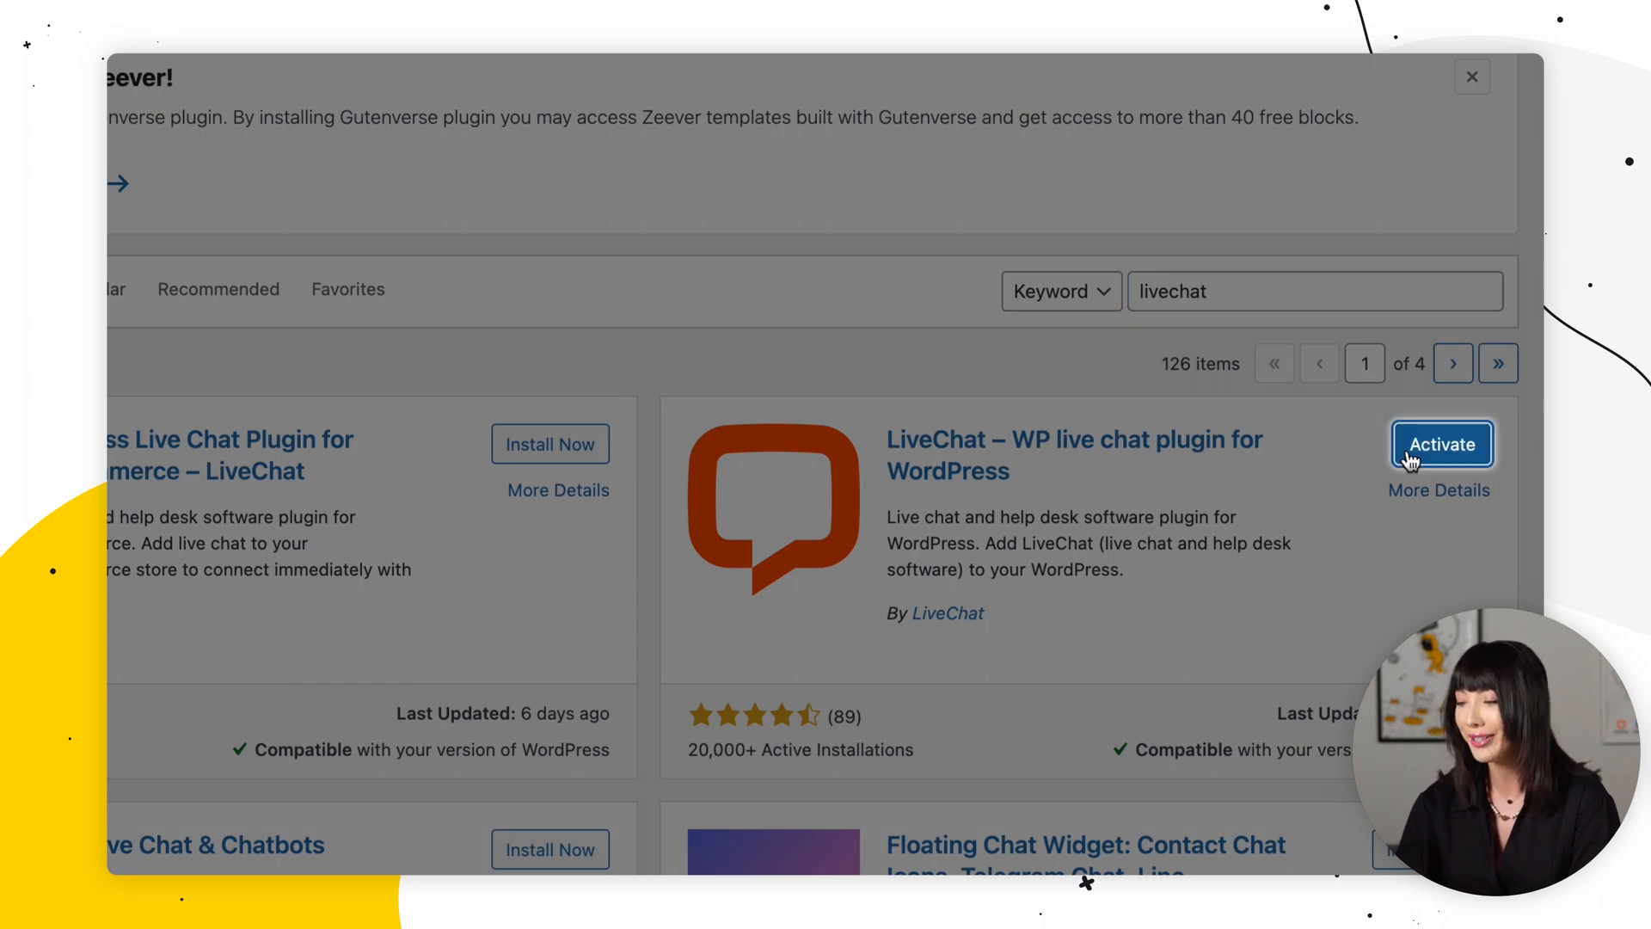
pyautogui.moveTo(1432, 460)
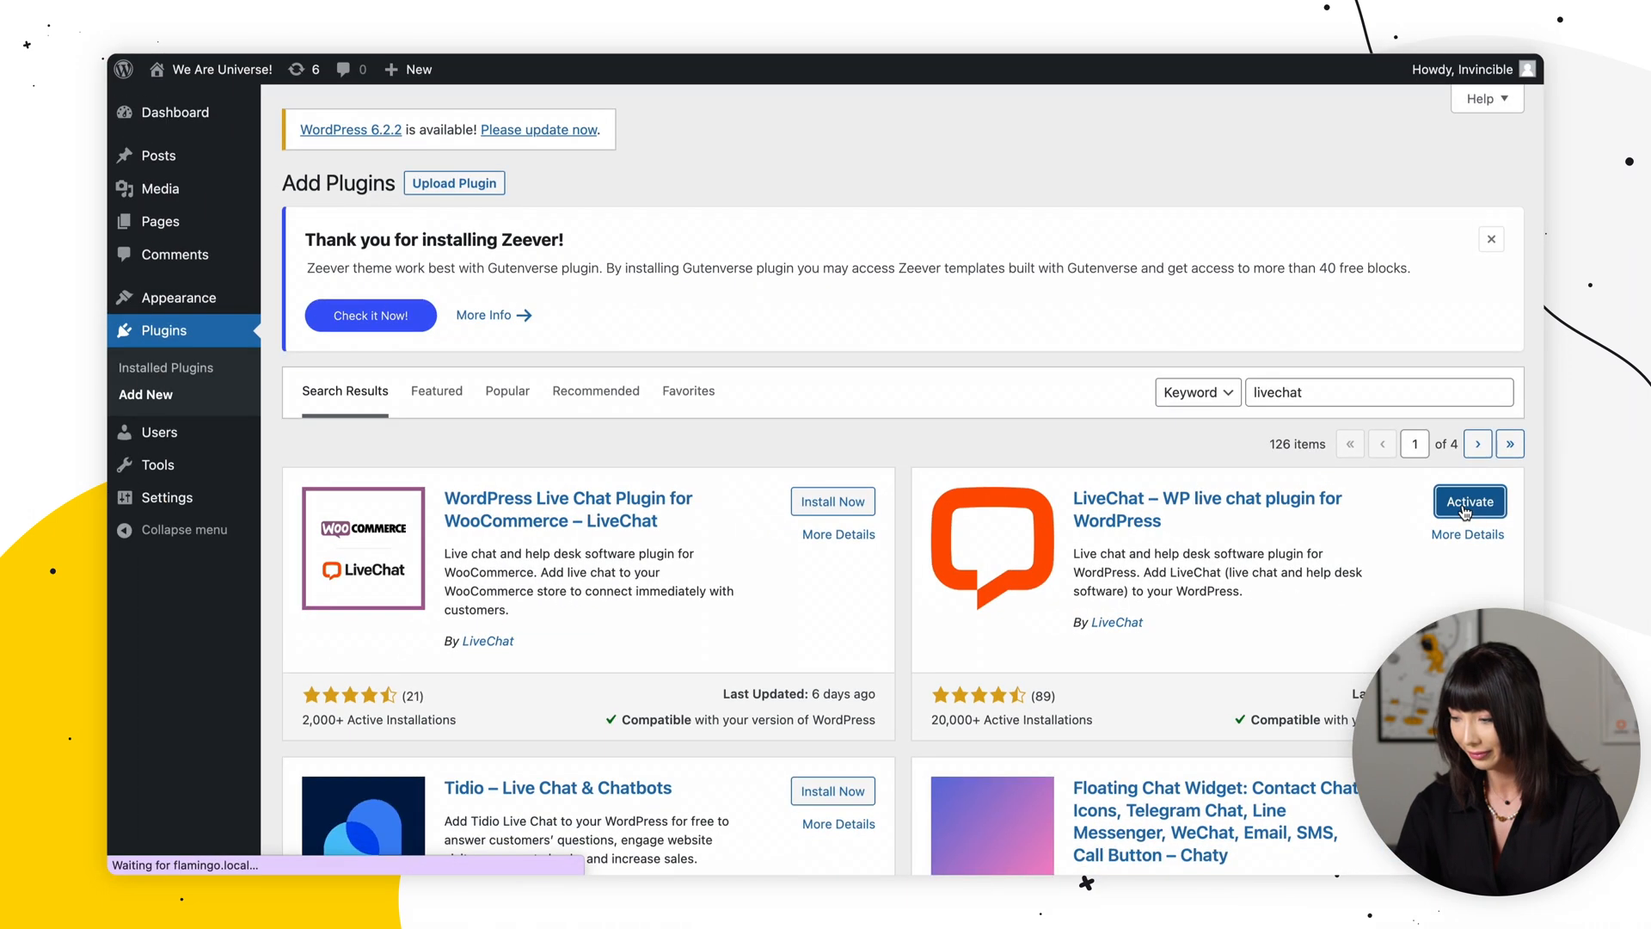
pyautogui.click(1468, 500)
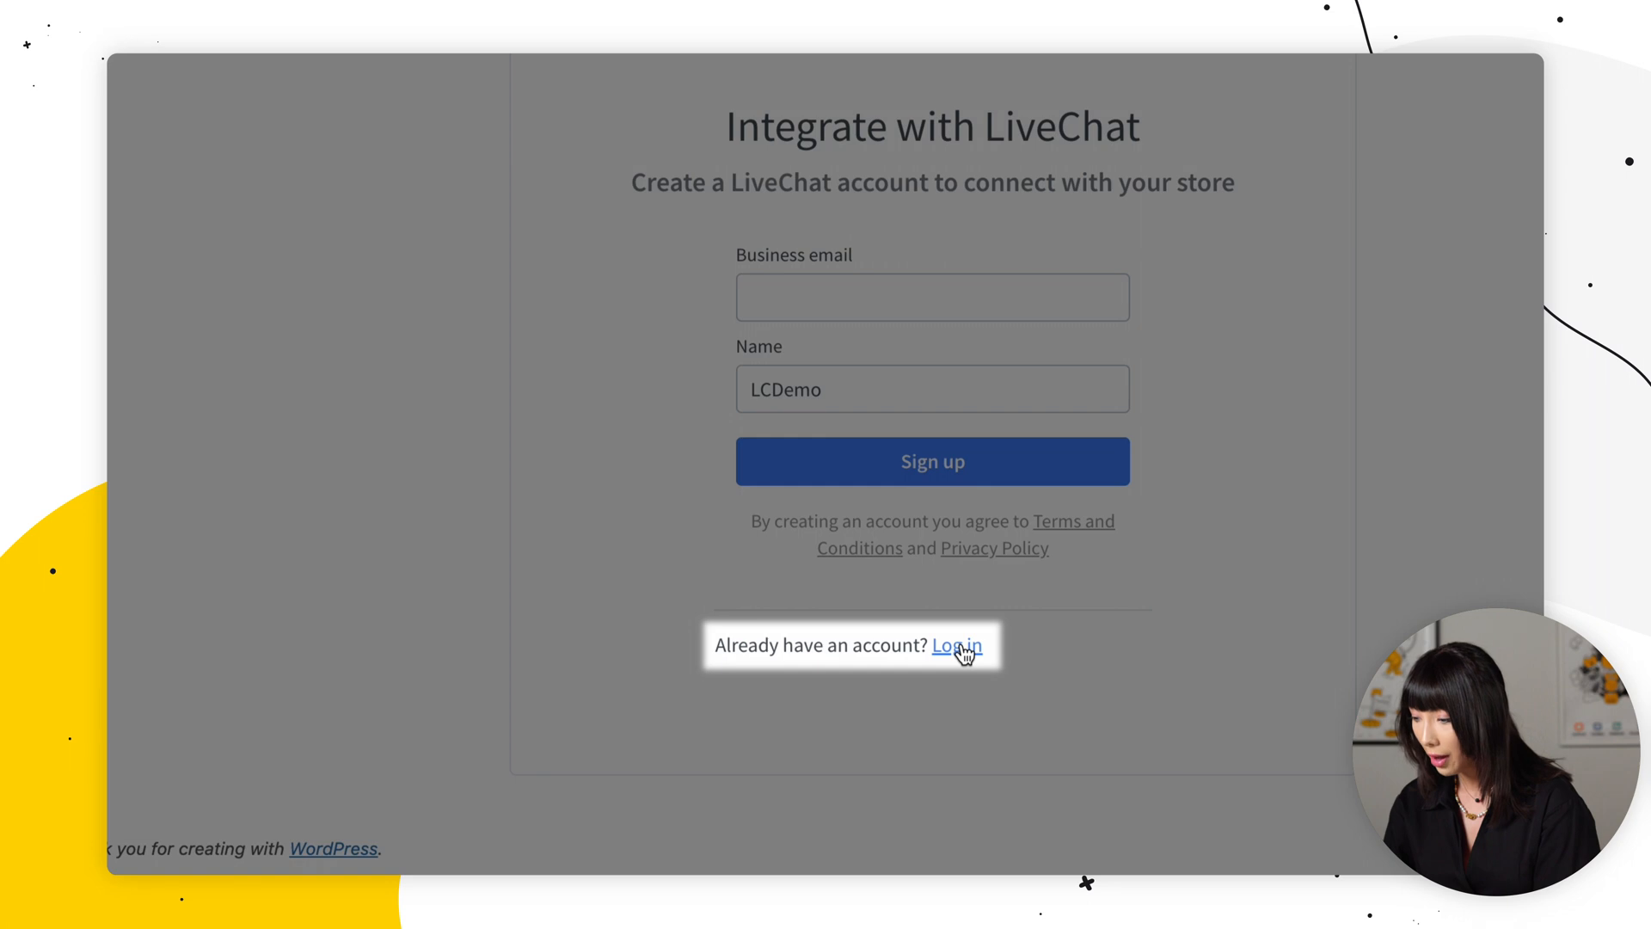
# Choose 'Already have an account? Log in' to reach the LiveChat login page.
pyautogui.click(957, 646)
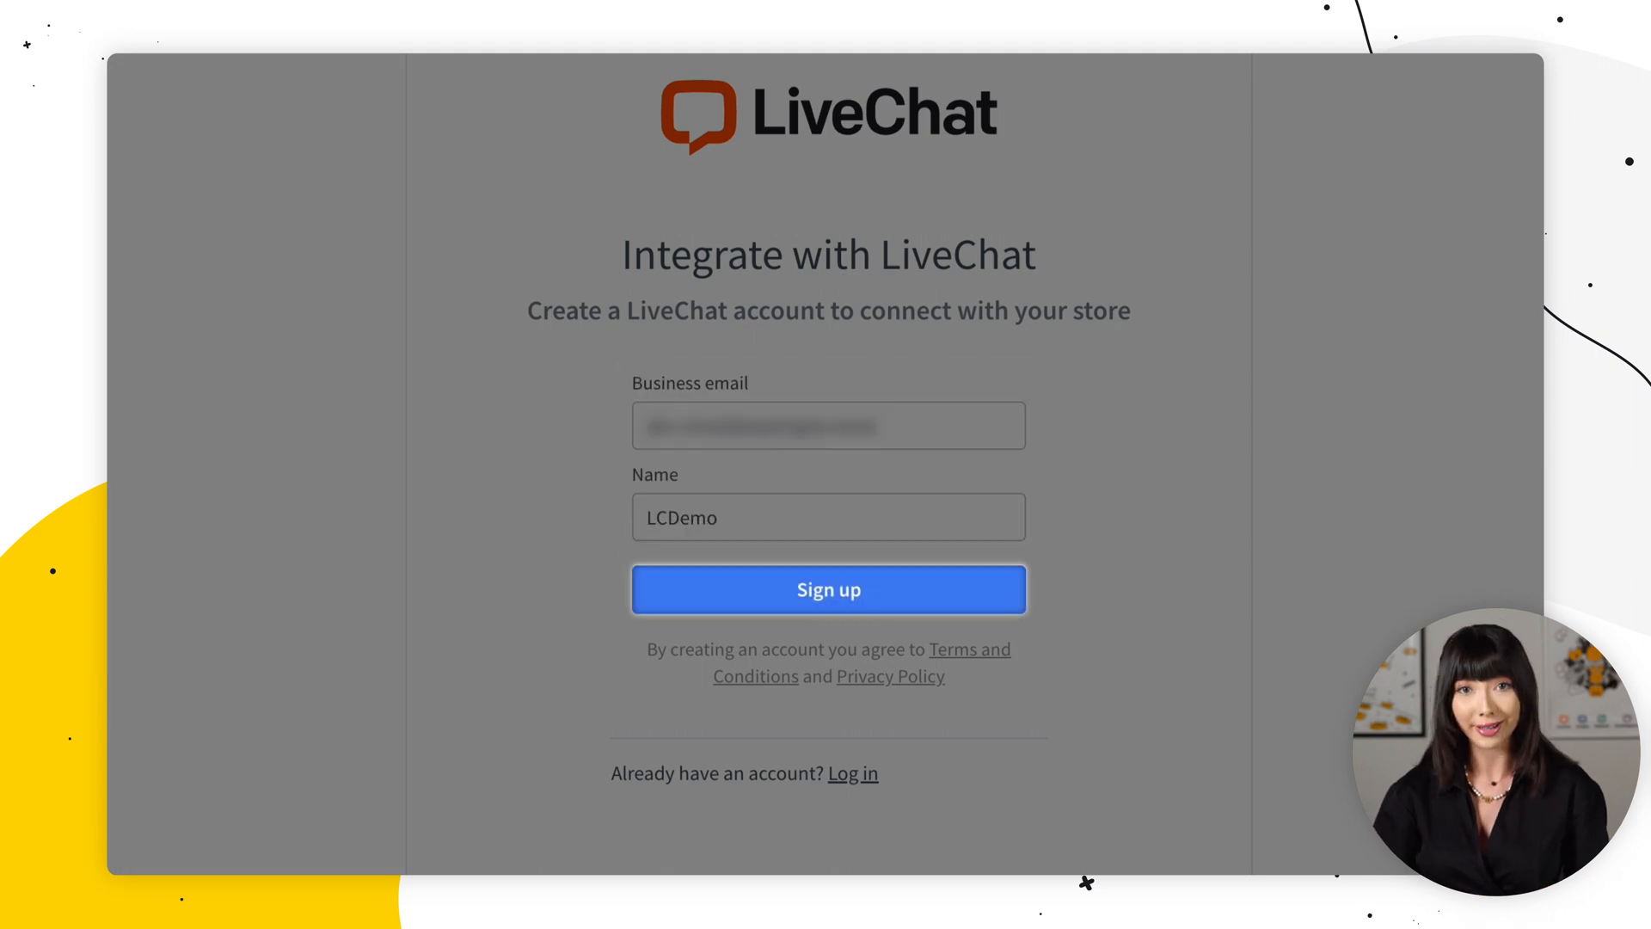
pyautogui.click(853, 773)
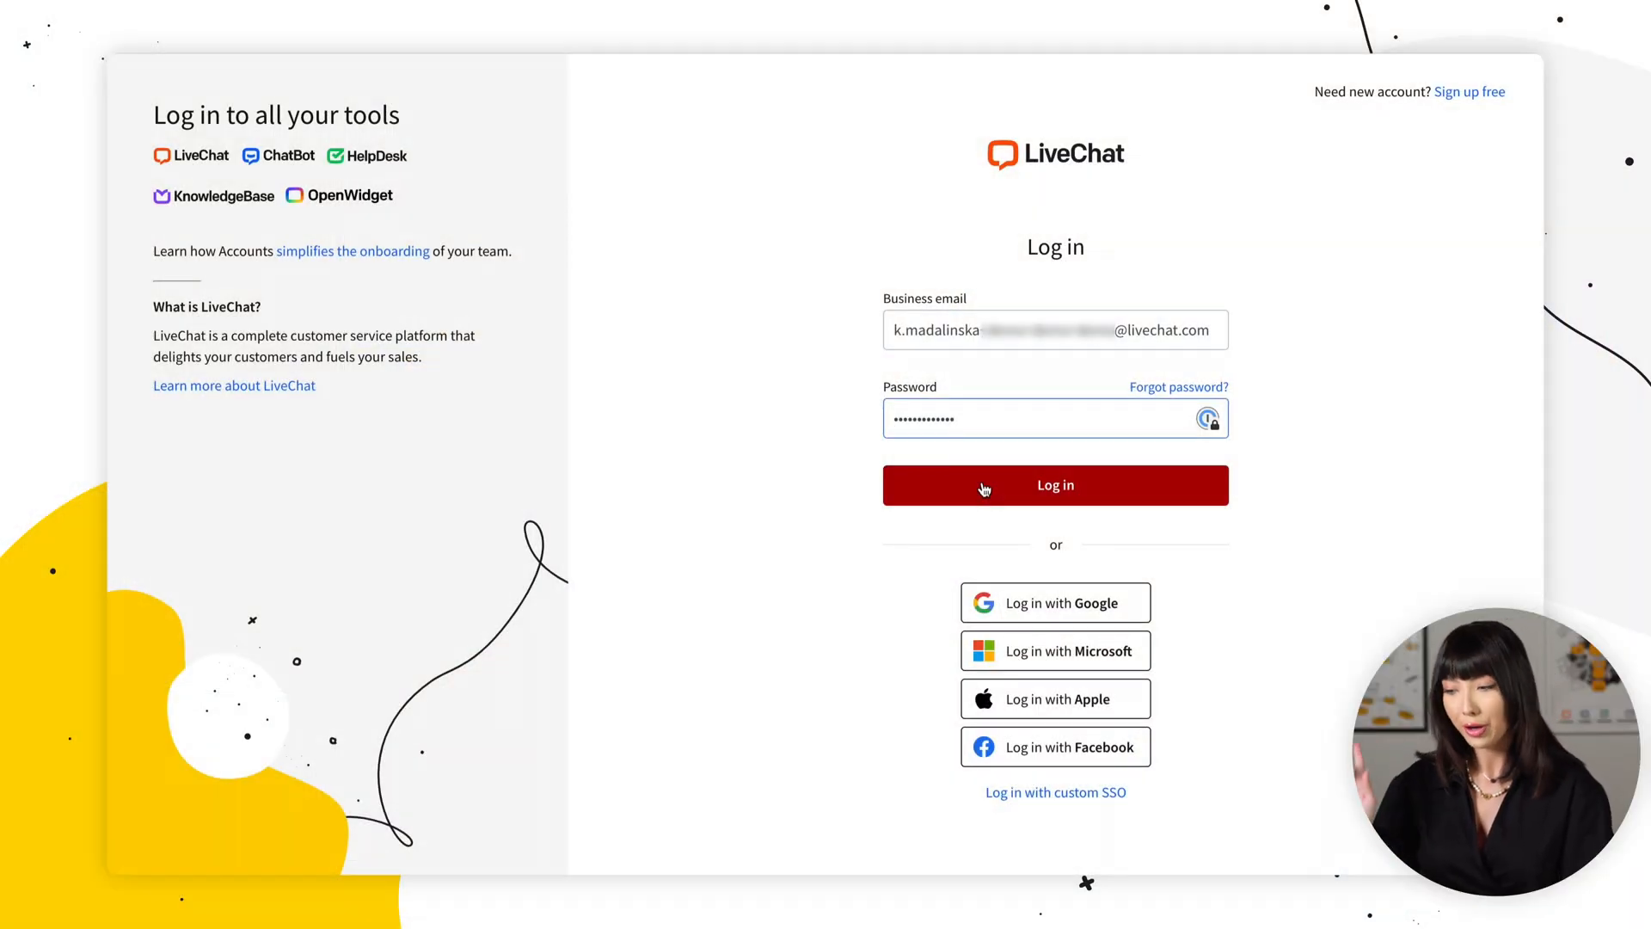
# Log in with the entered business email and password to connect the license.
pyautogui.click(1054, 485)
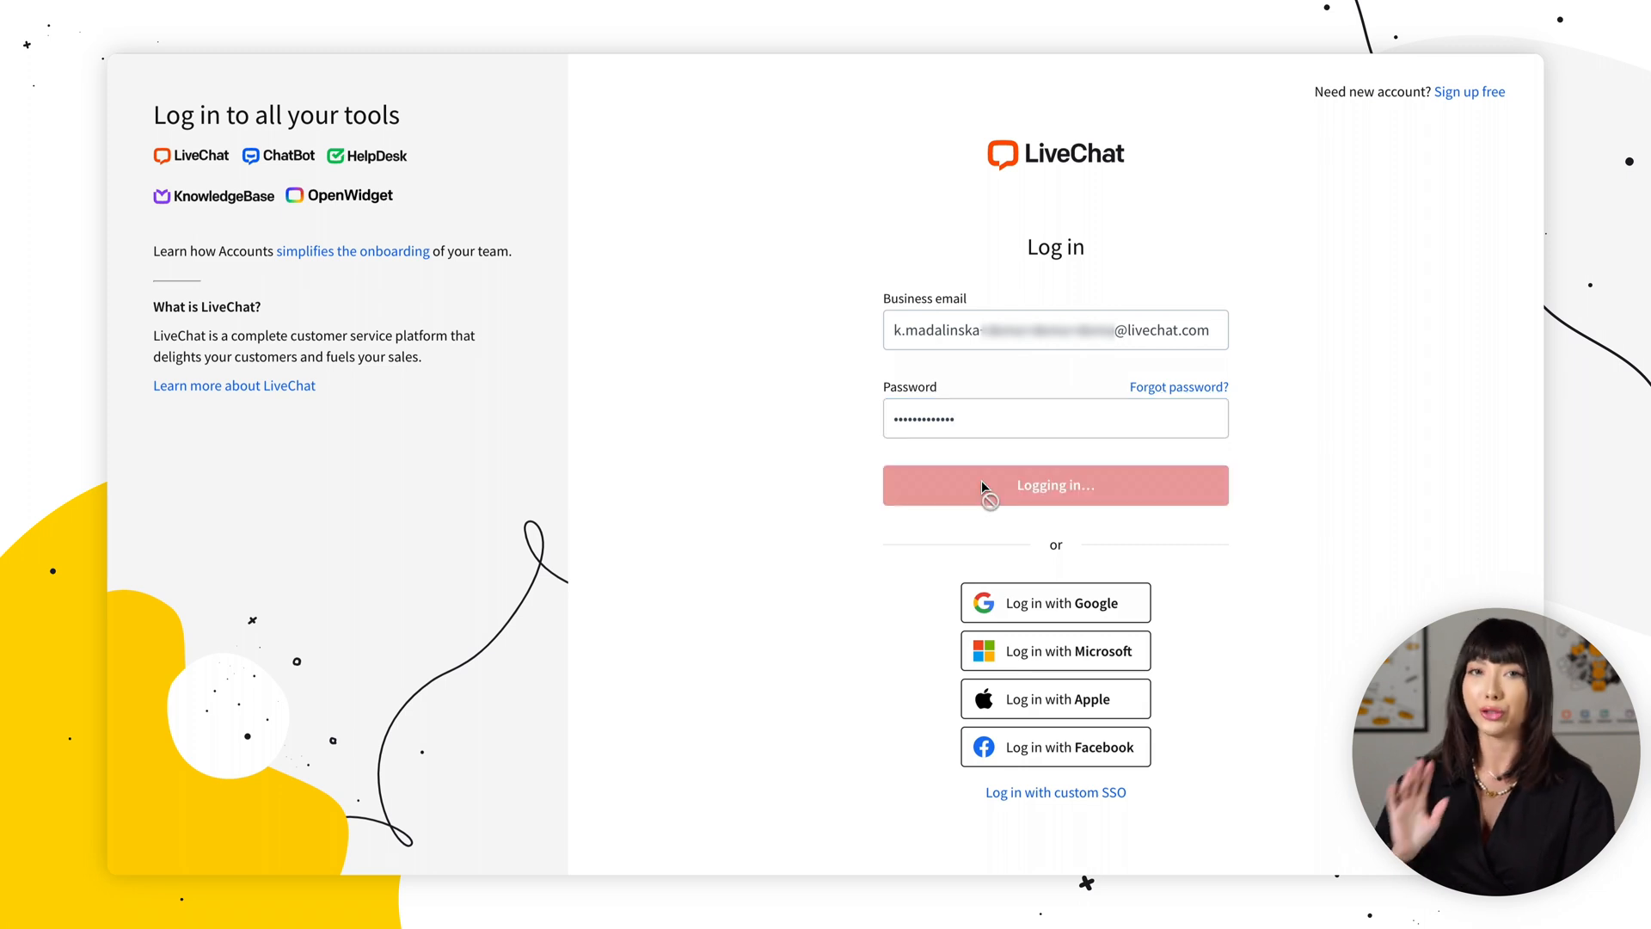
pyautogui.click(1055, 485)
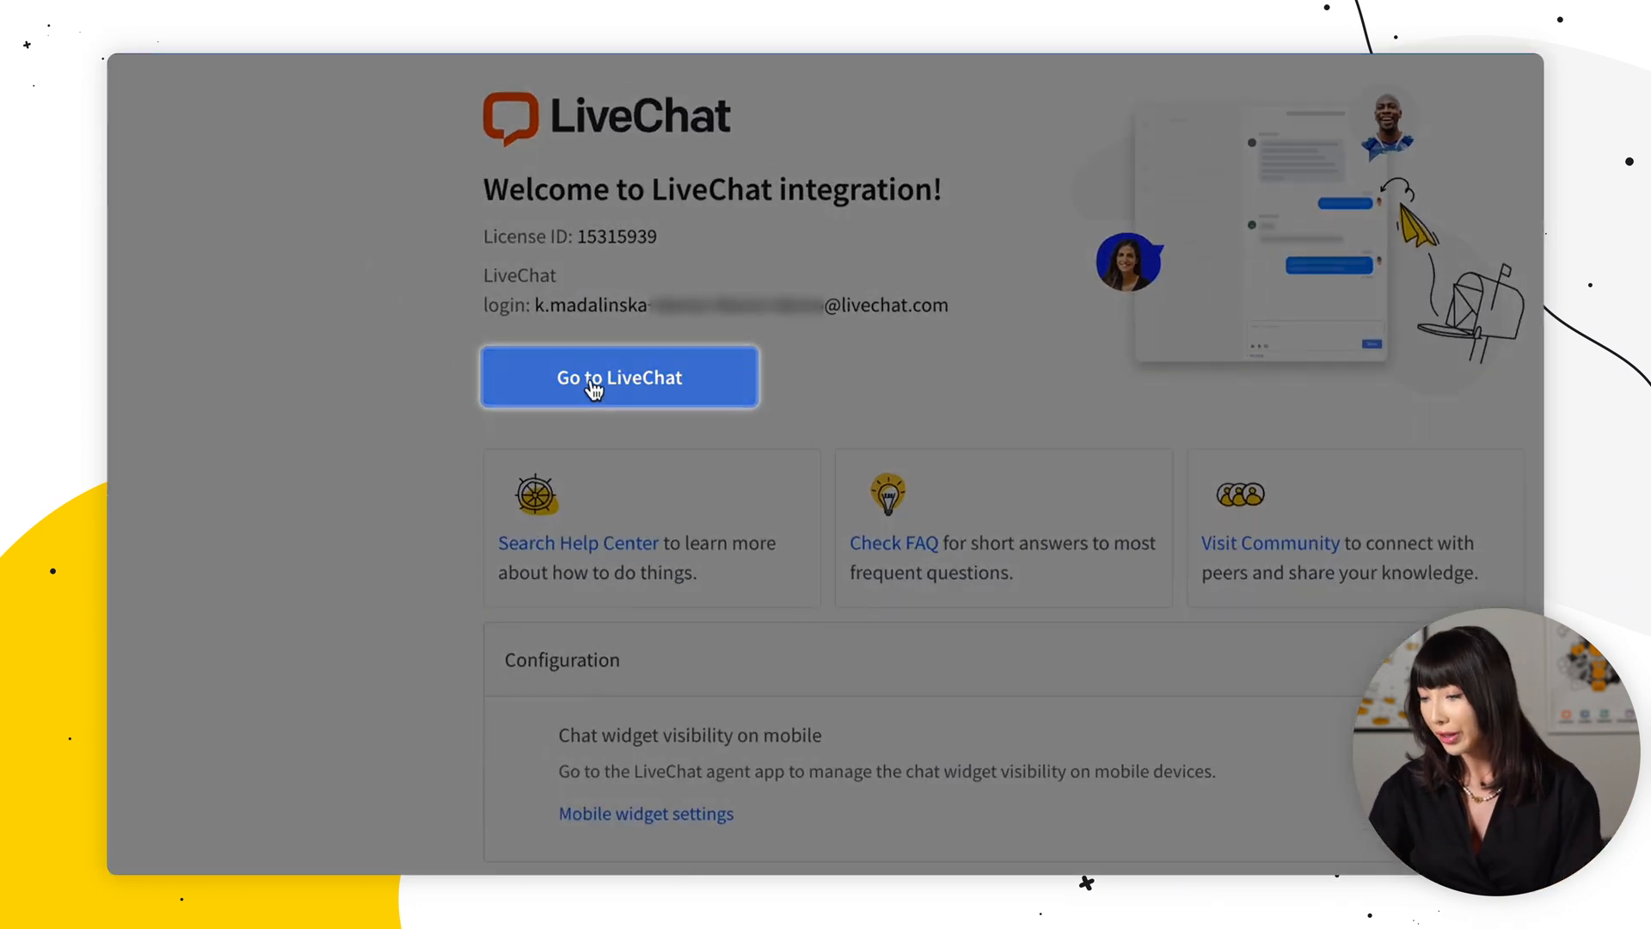
# Open the LiveChat agent app dashboard via Go to LiveChat.
pyautogui.click(619, 377)
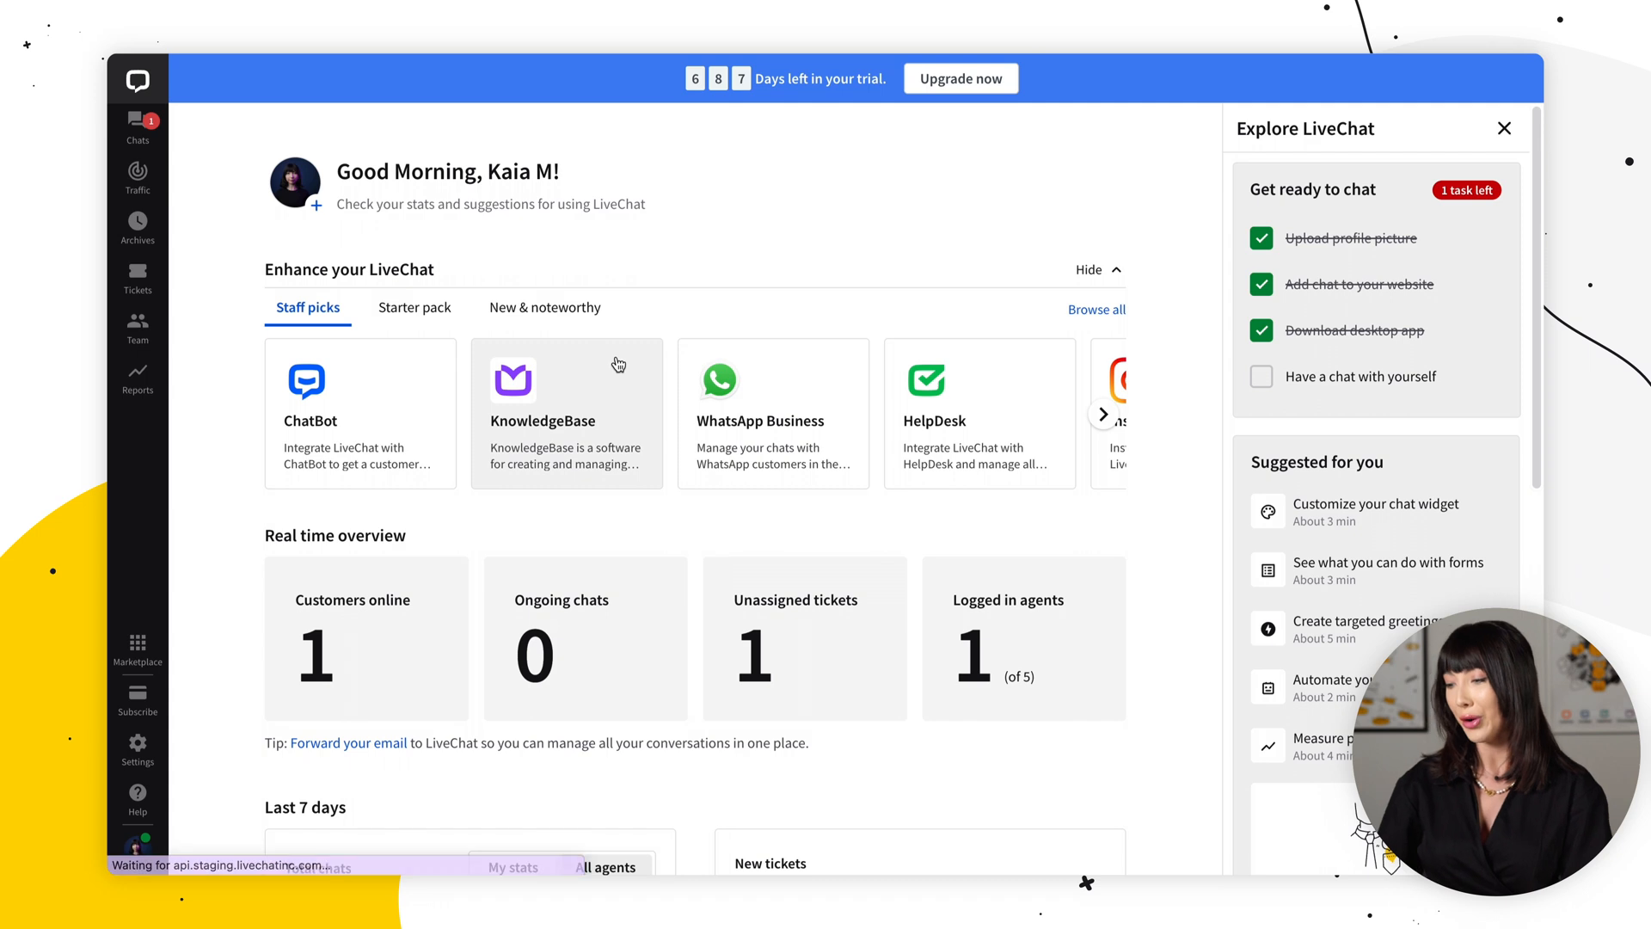
pyautogui.moveTo(620, 365)
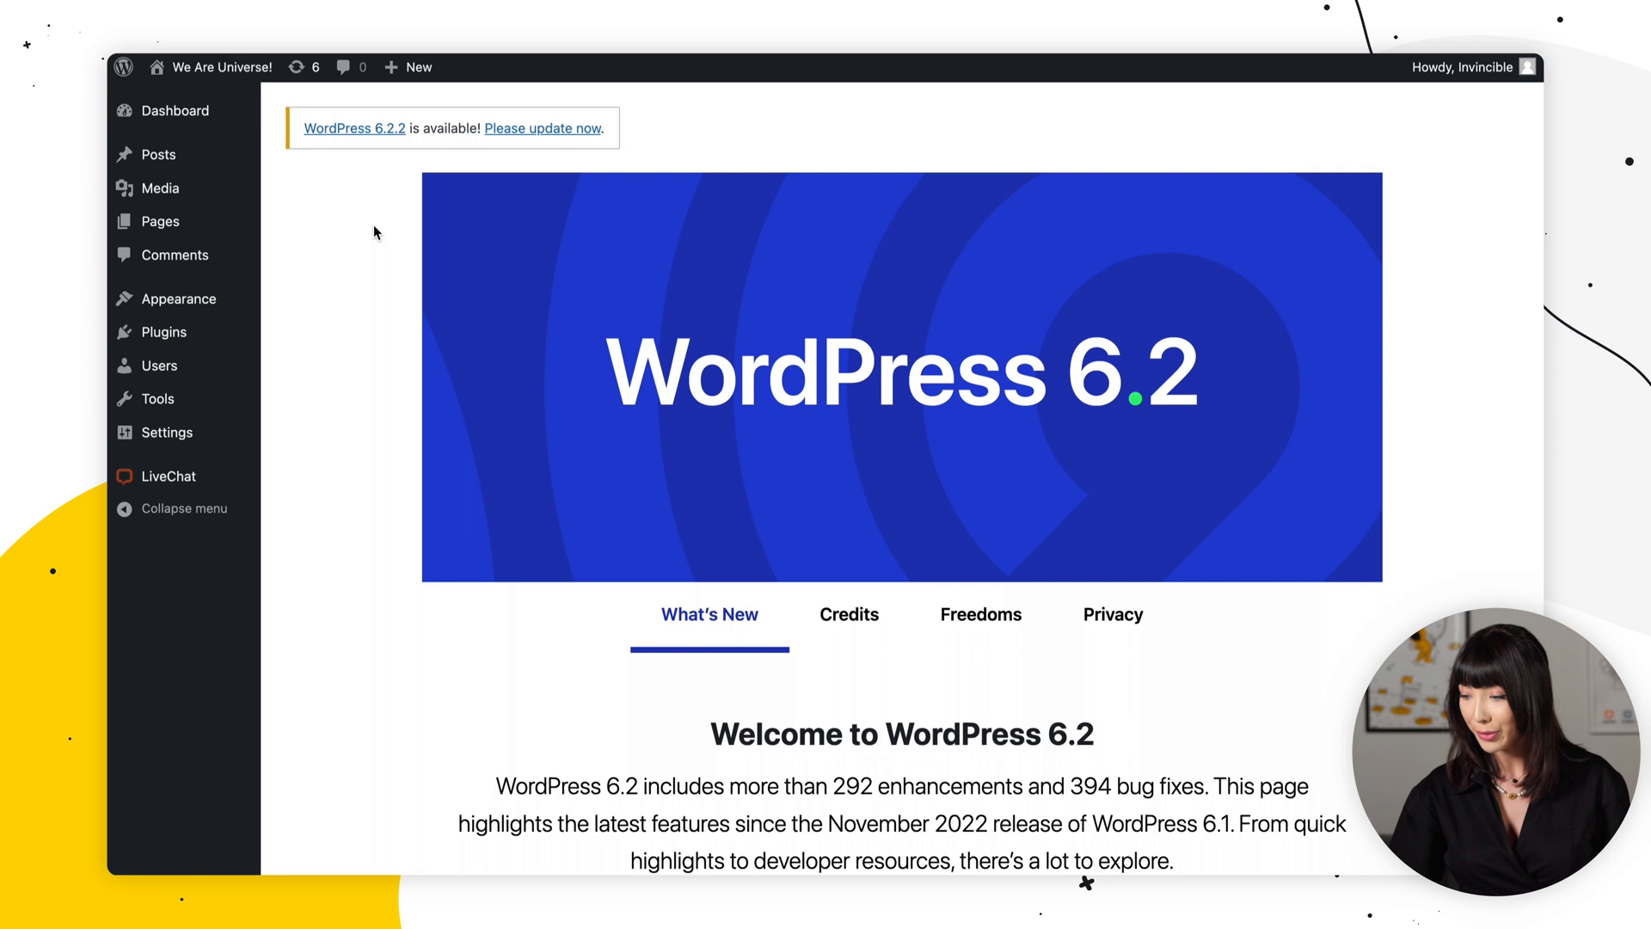
# Disconnect the LiveChat license from LiveChat Settings and confirm.
pyautogui.click(169, 476)
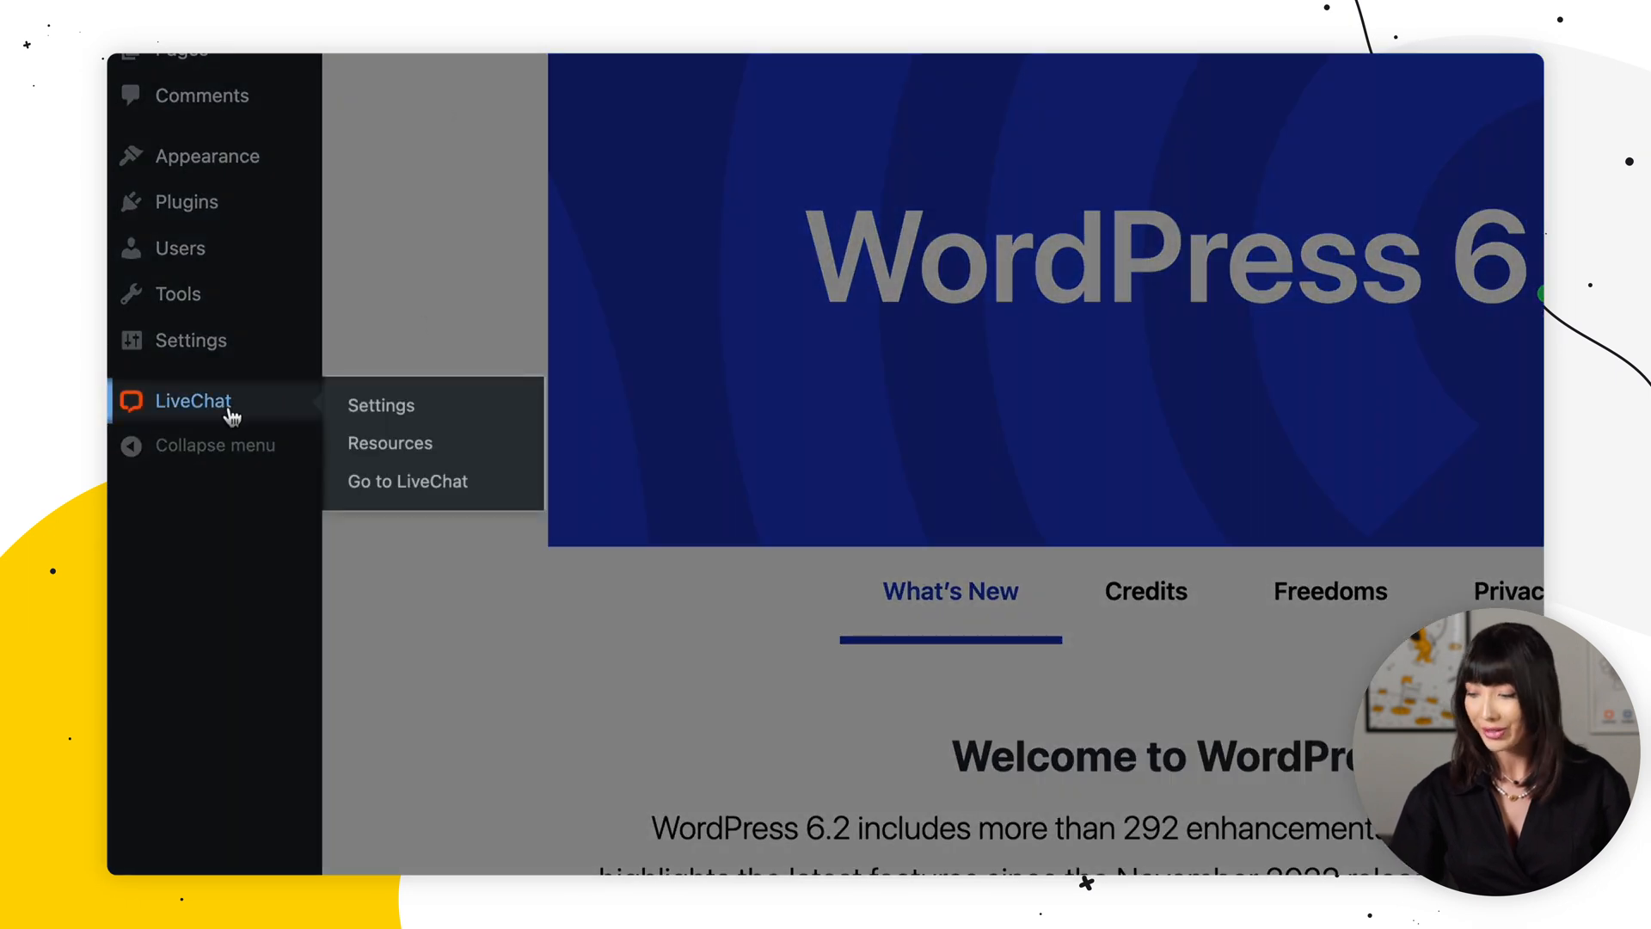
pyautogui.click(192, 400)
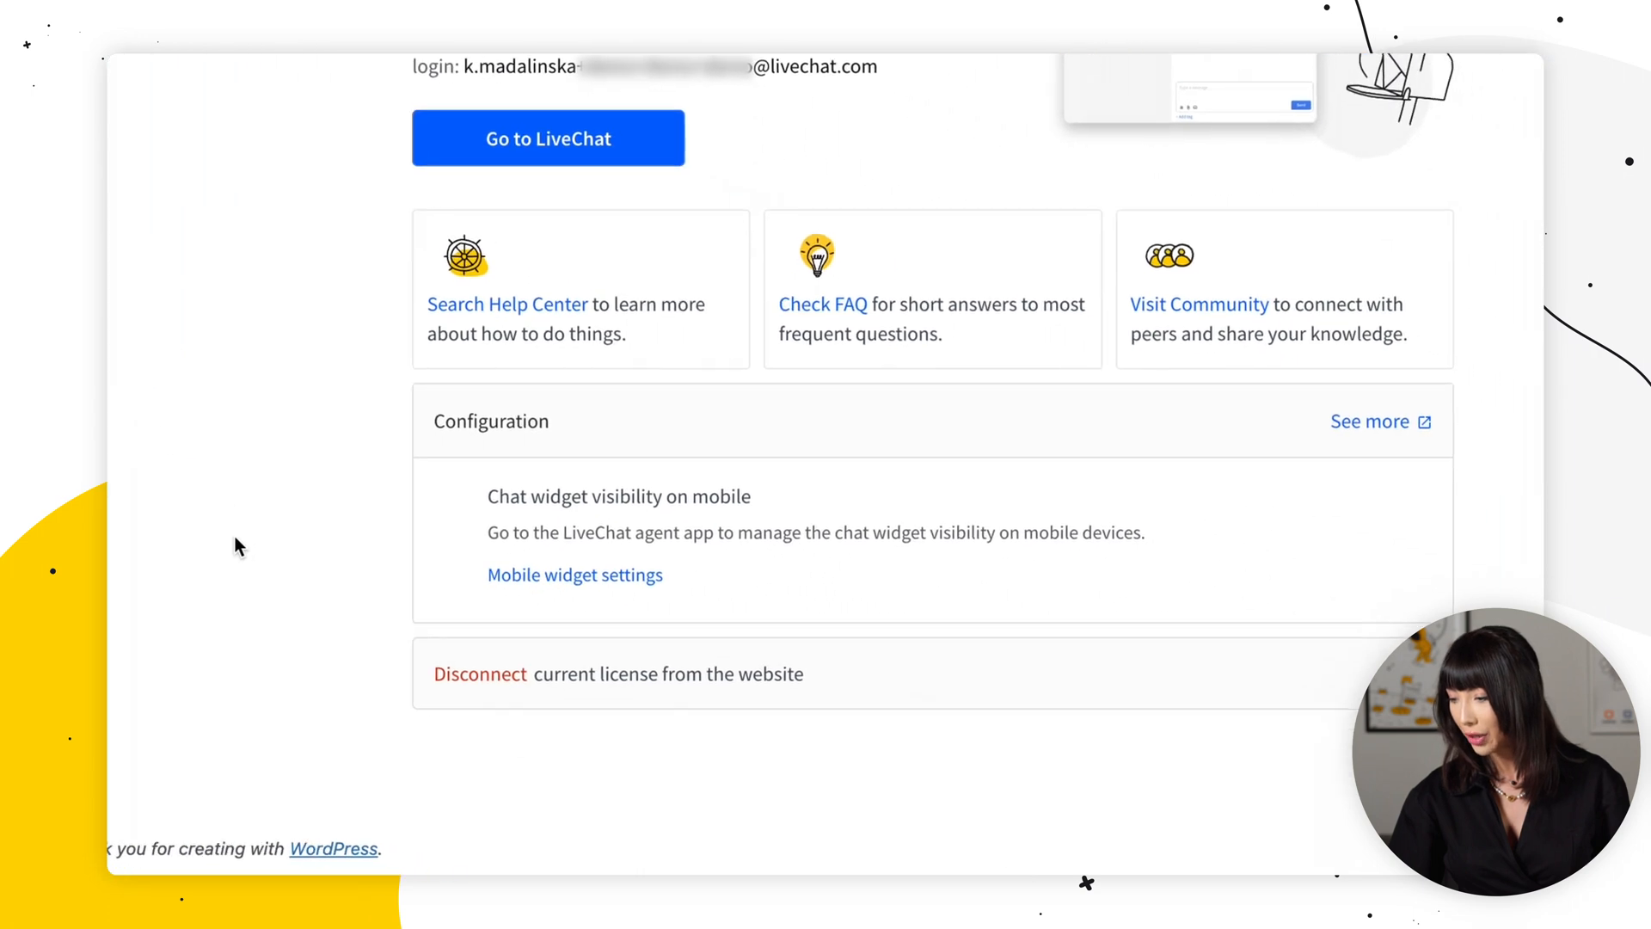
pyautogui.click(479, 675)
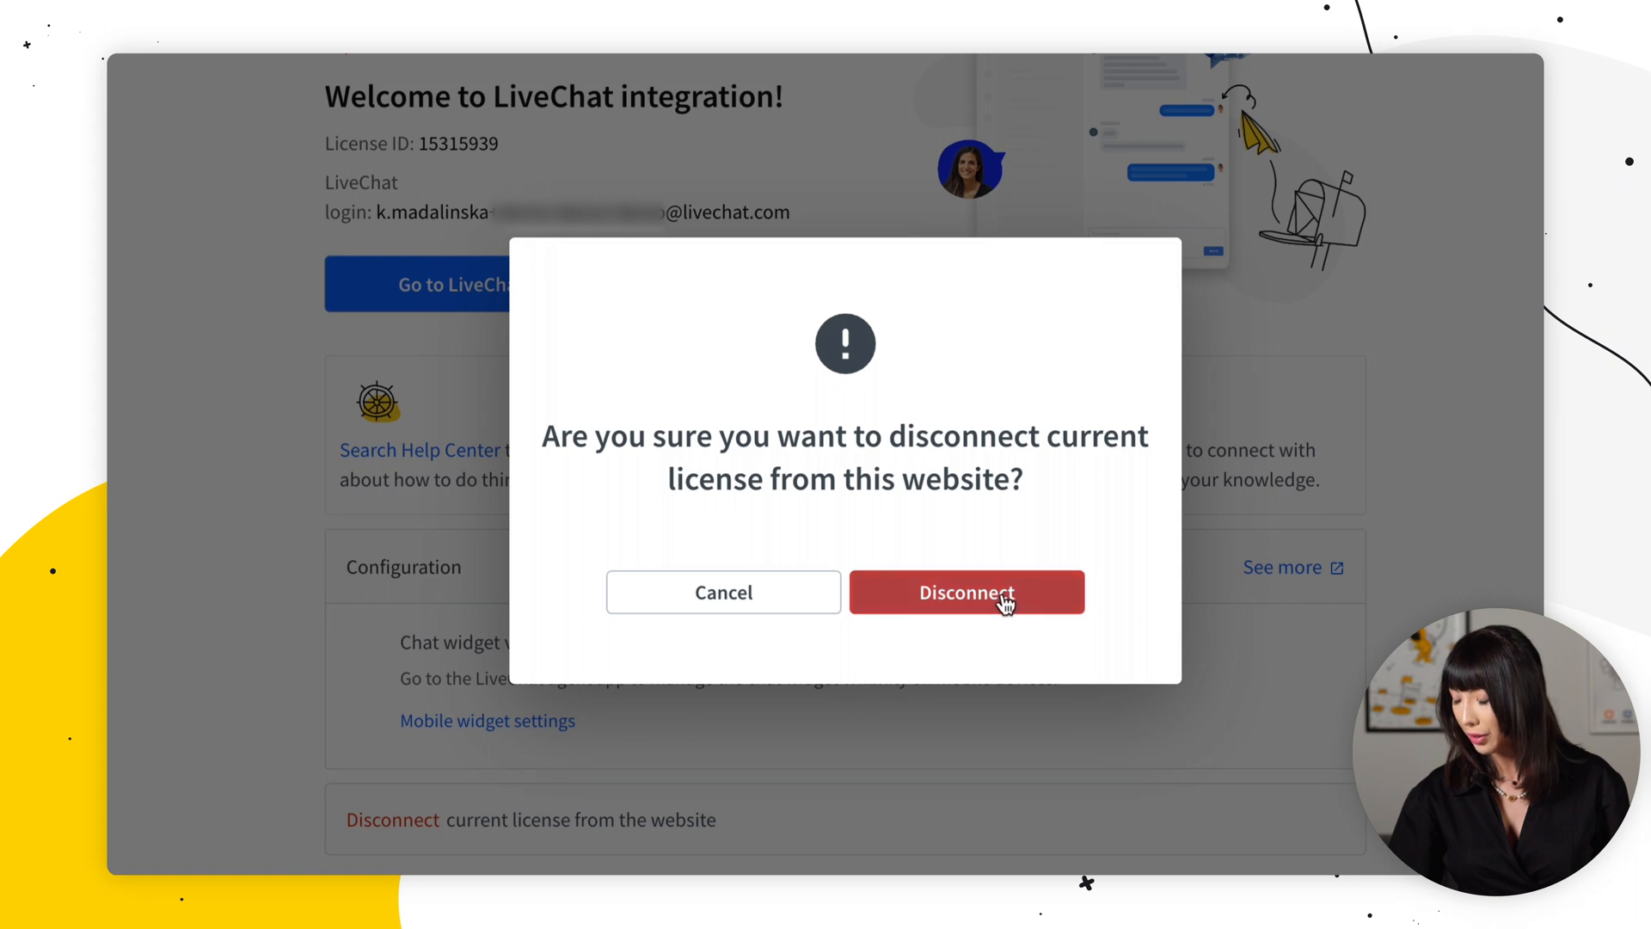
pyautogui.click(966, 592)
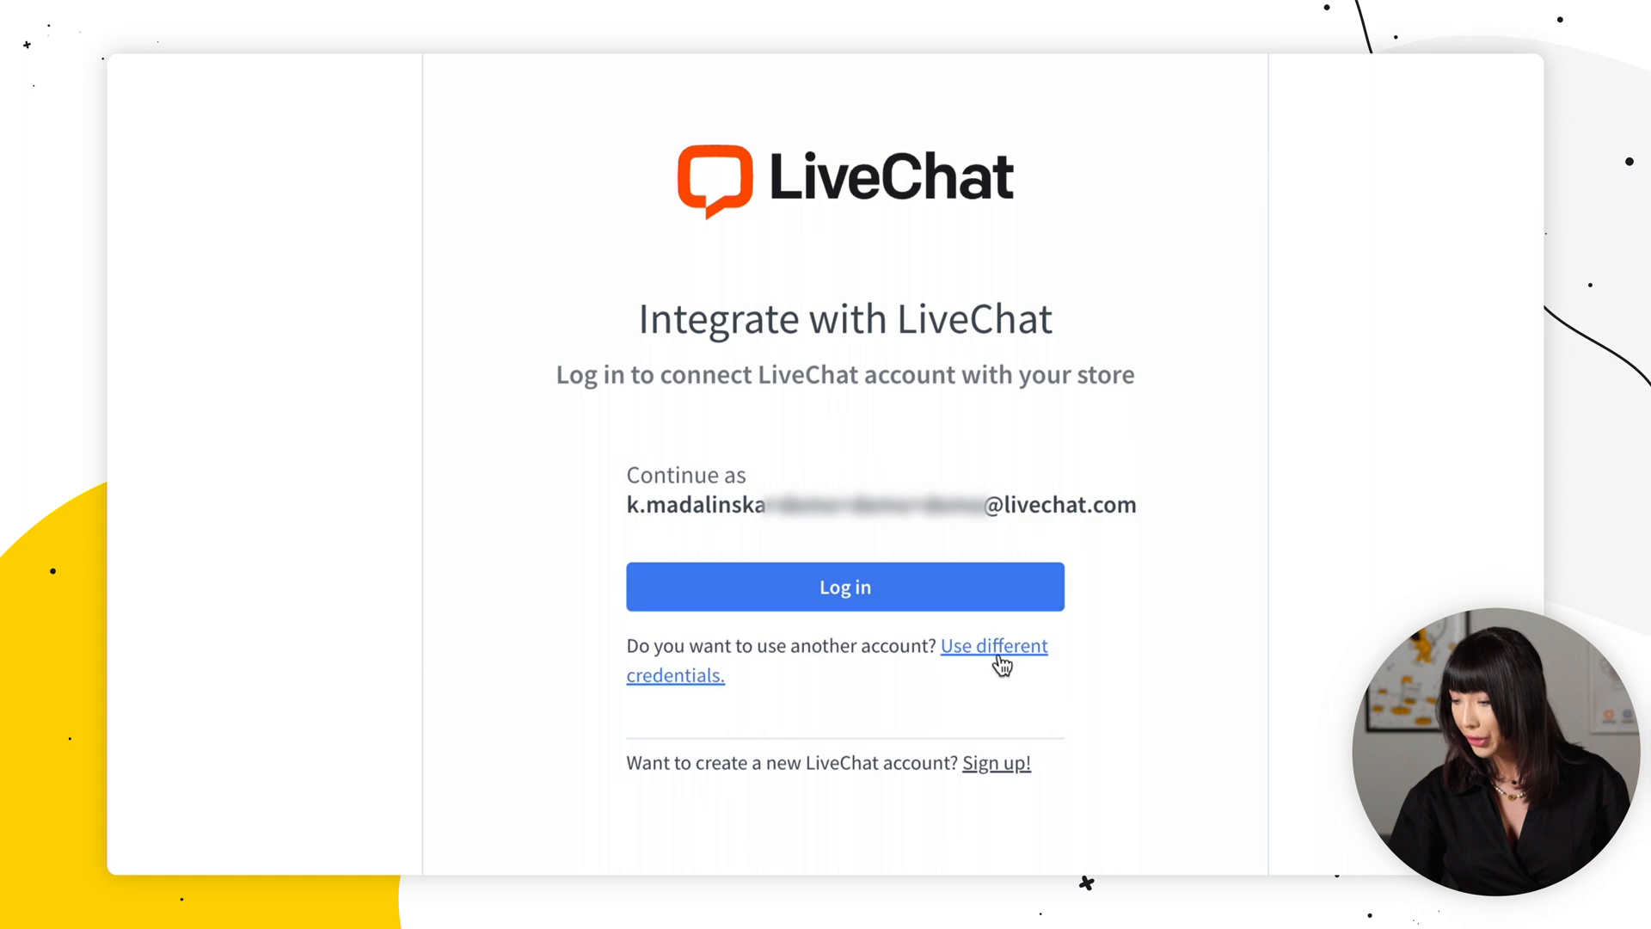
# Log in to LiveChat using different credentials (email starting 'k.m').
pyautogui.click(992, 646)
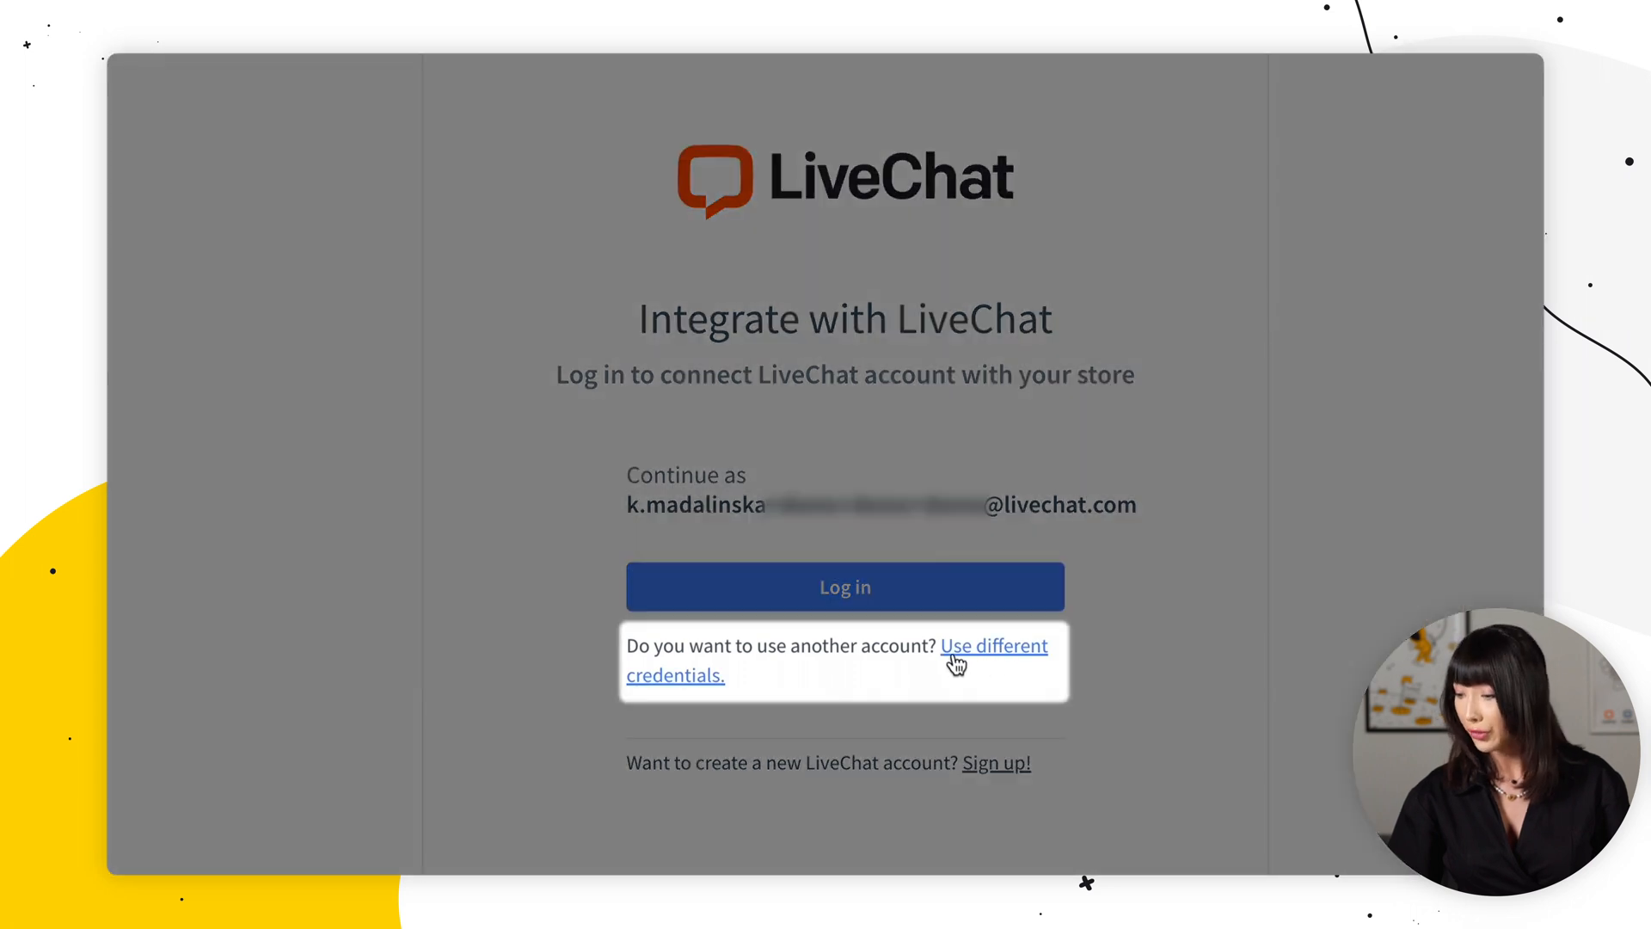
pyautogui.click(991, 660)
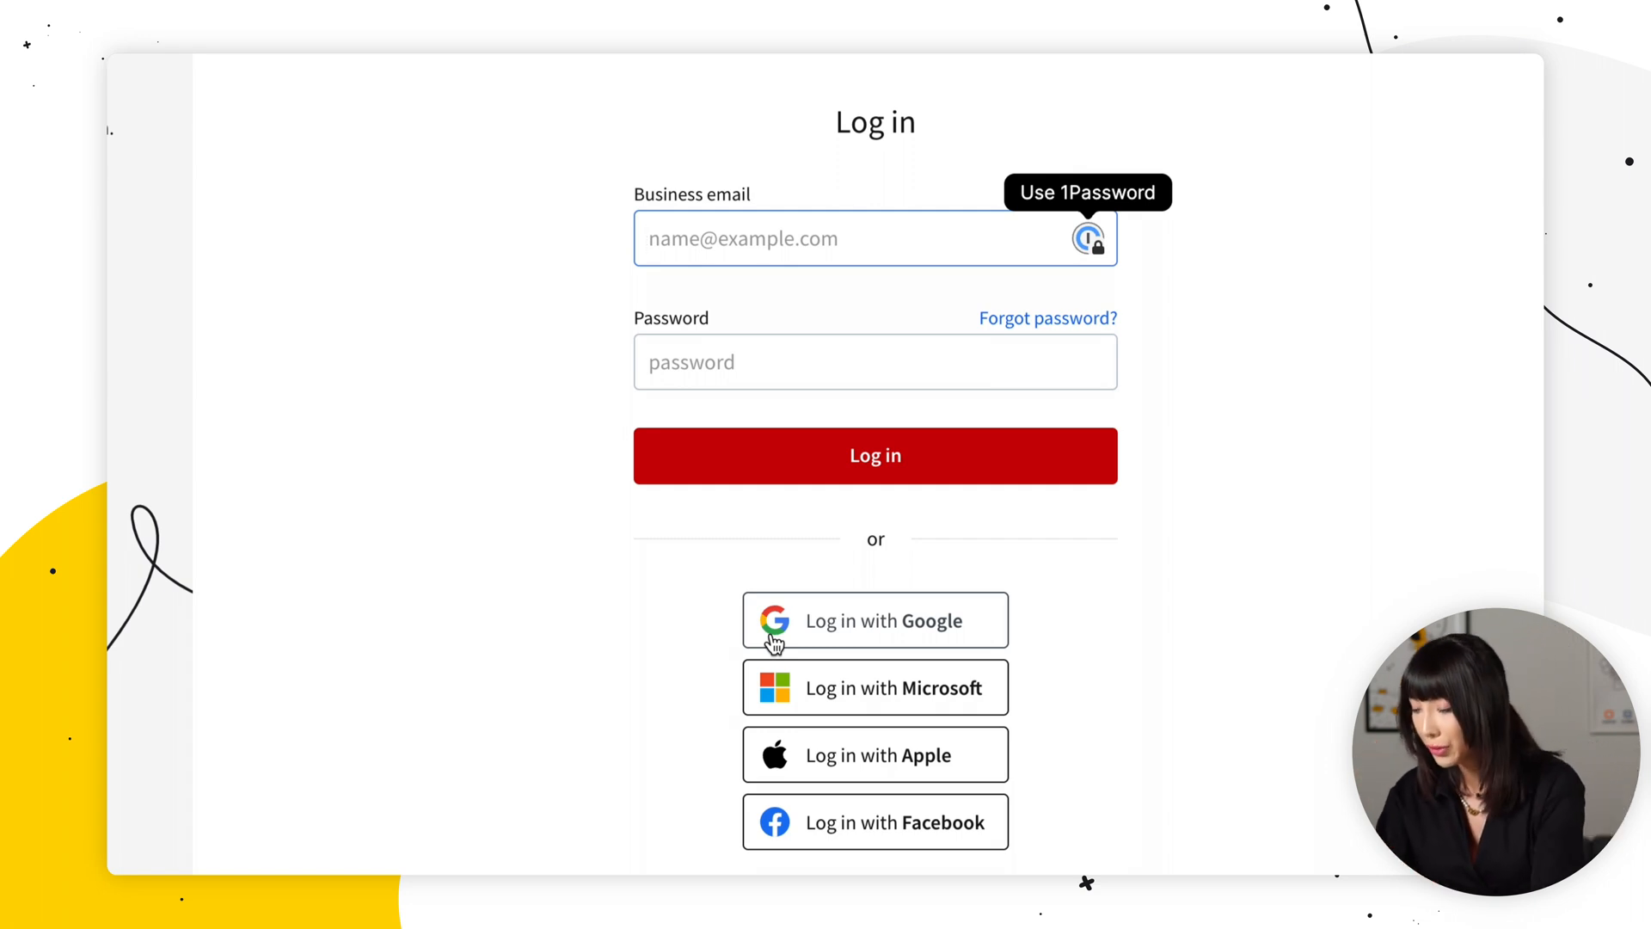
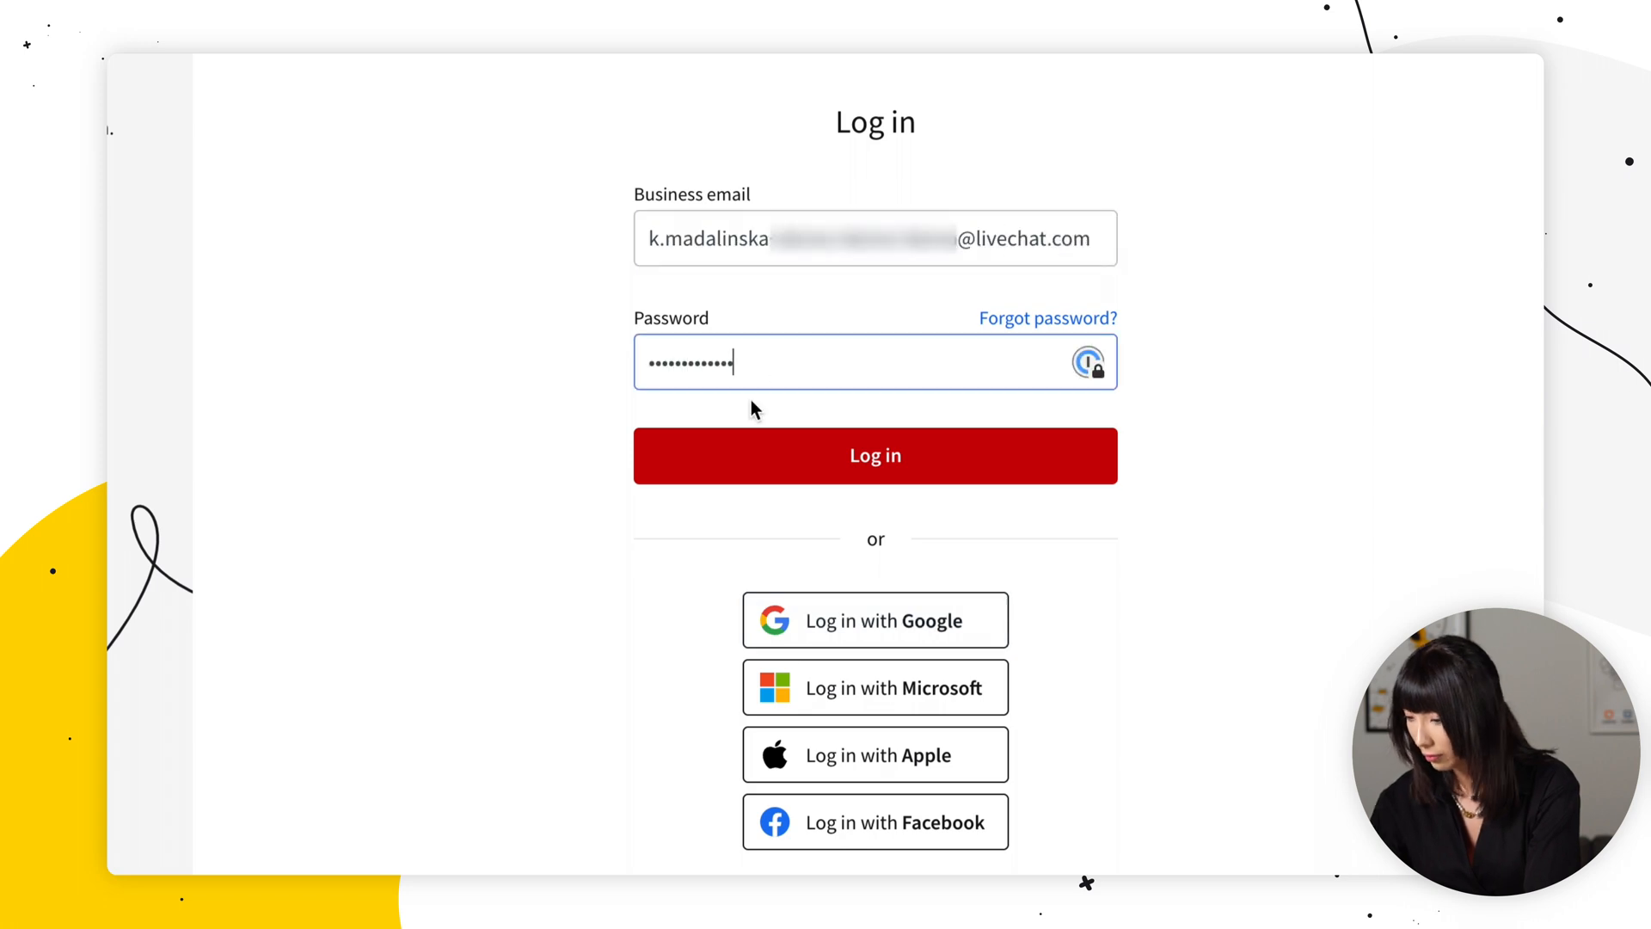
pyautogui.click(874, 455)
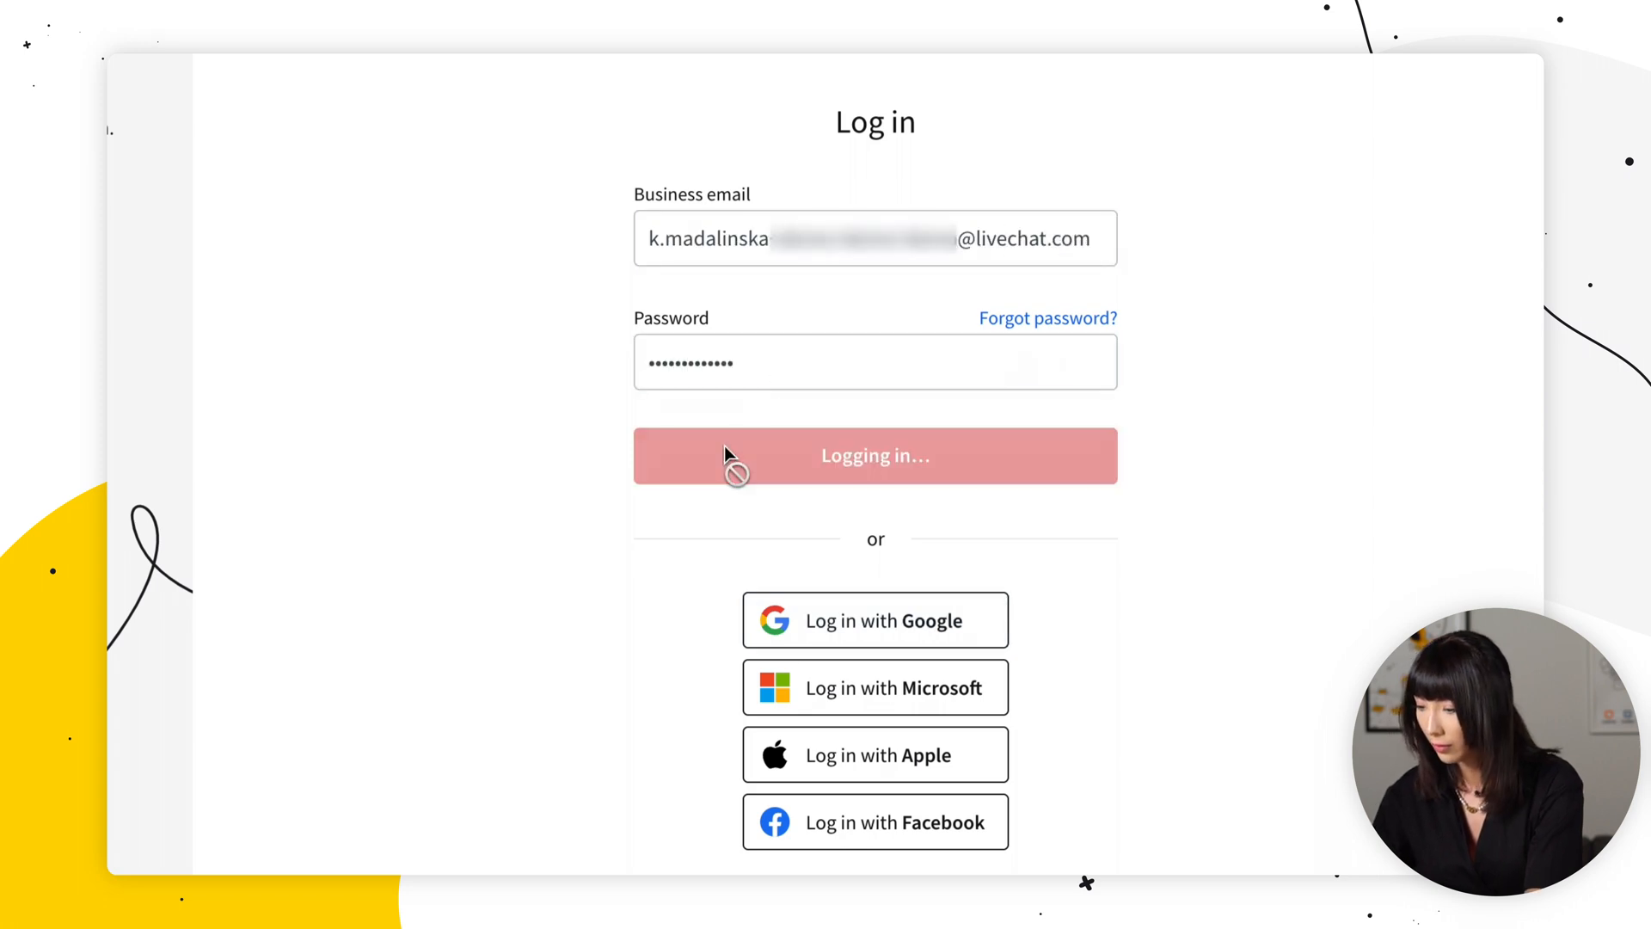
pyautogui.click(875, 455)
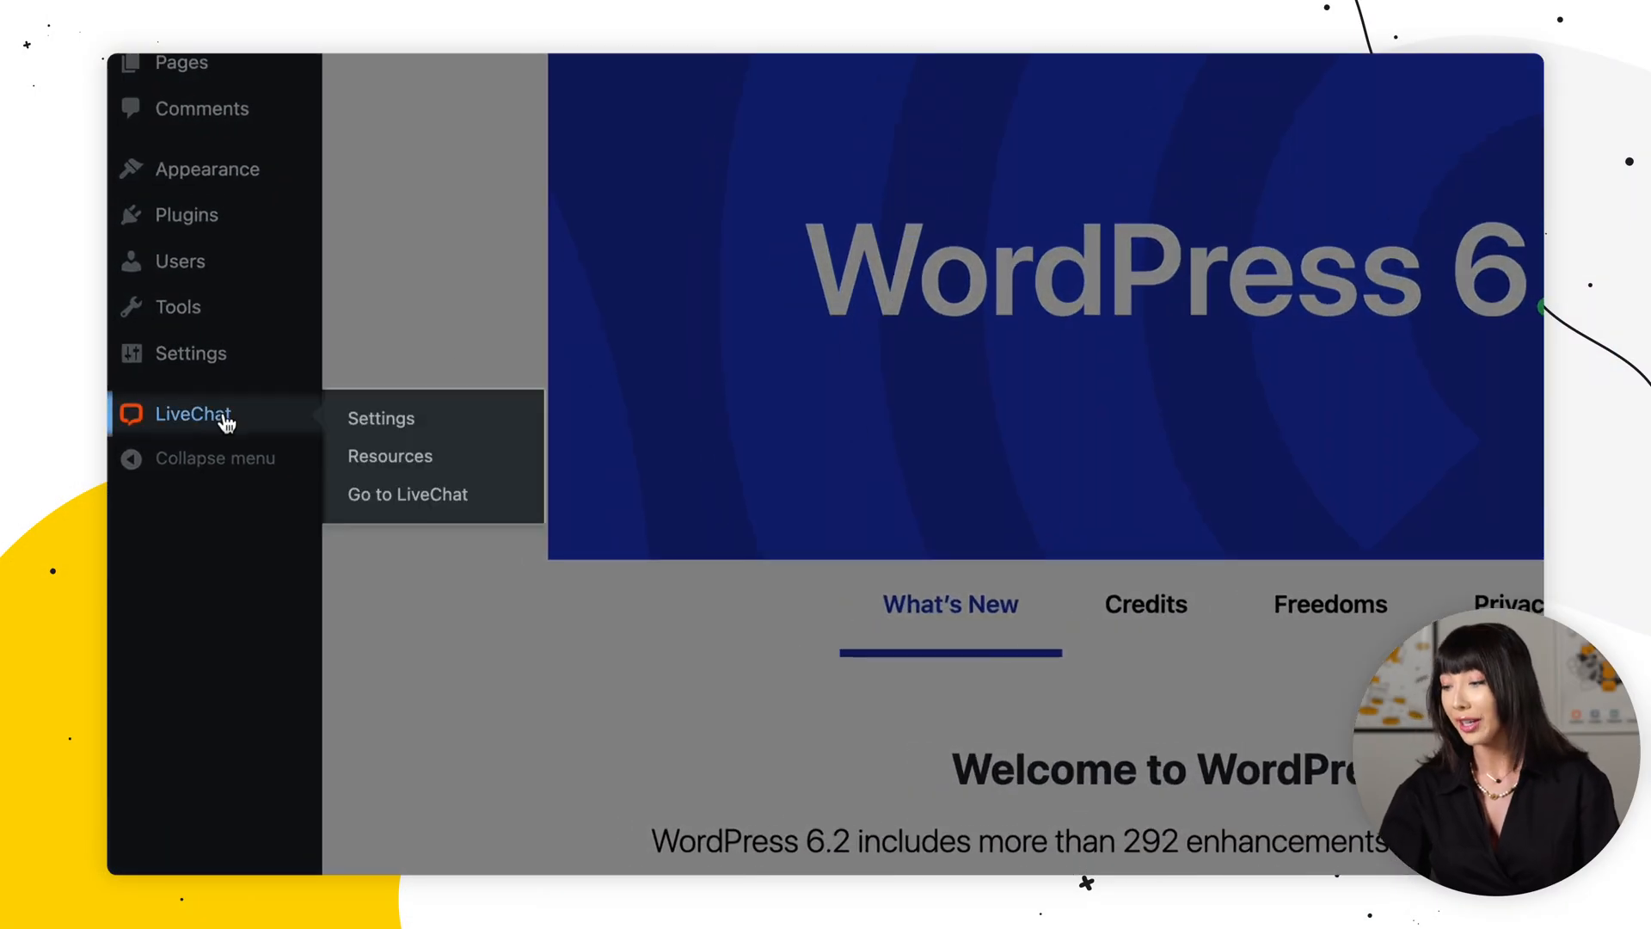
pyautogui.moveTo(390, 456)
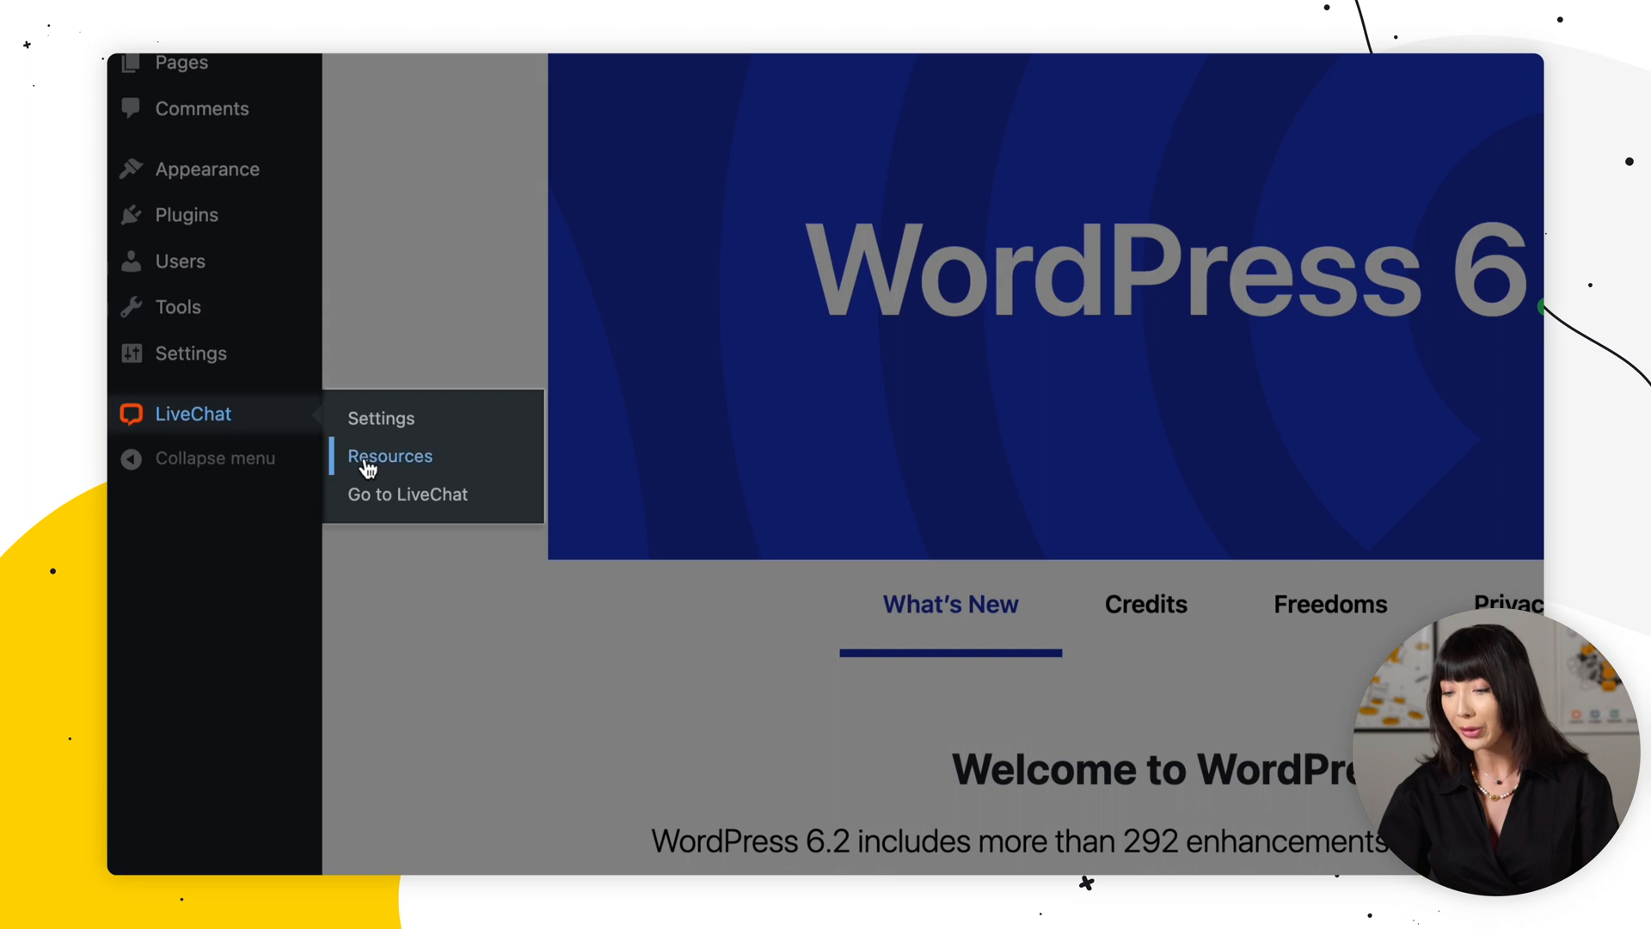
# Open the LiveChat Resources submenu page listing BigCommerce and UpdraftPlus.
pyautogui.click(390, 455)
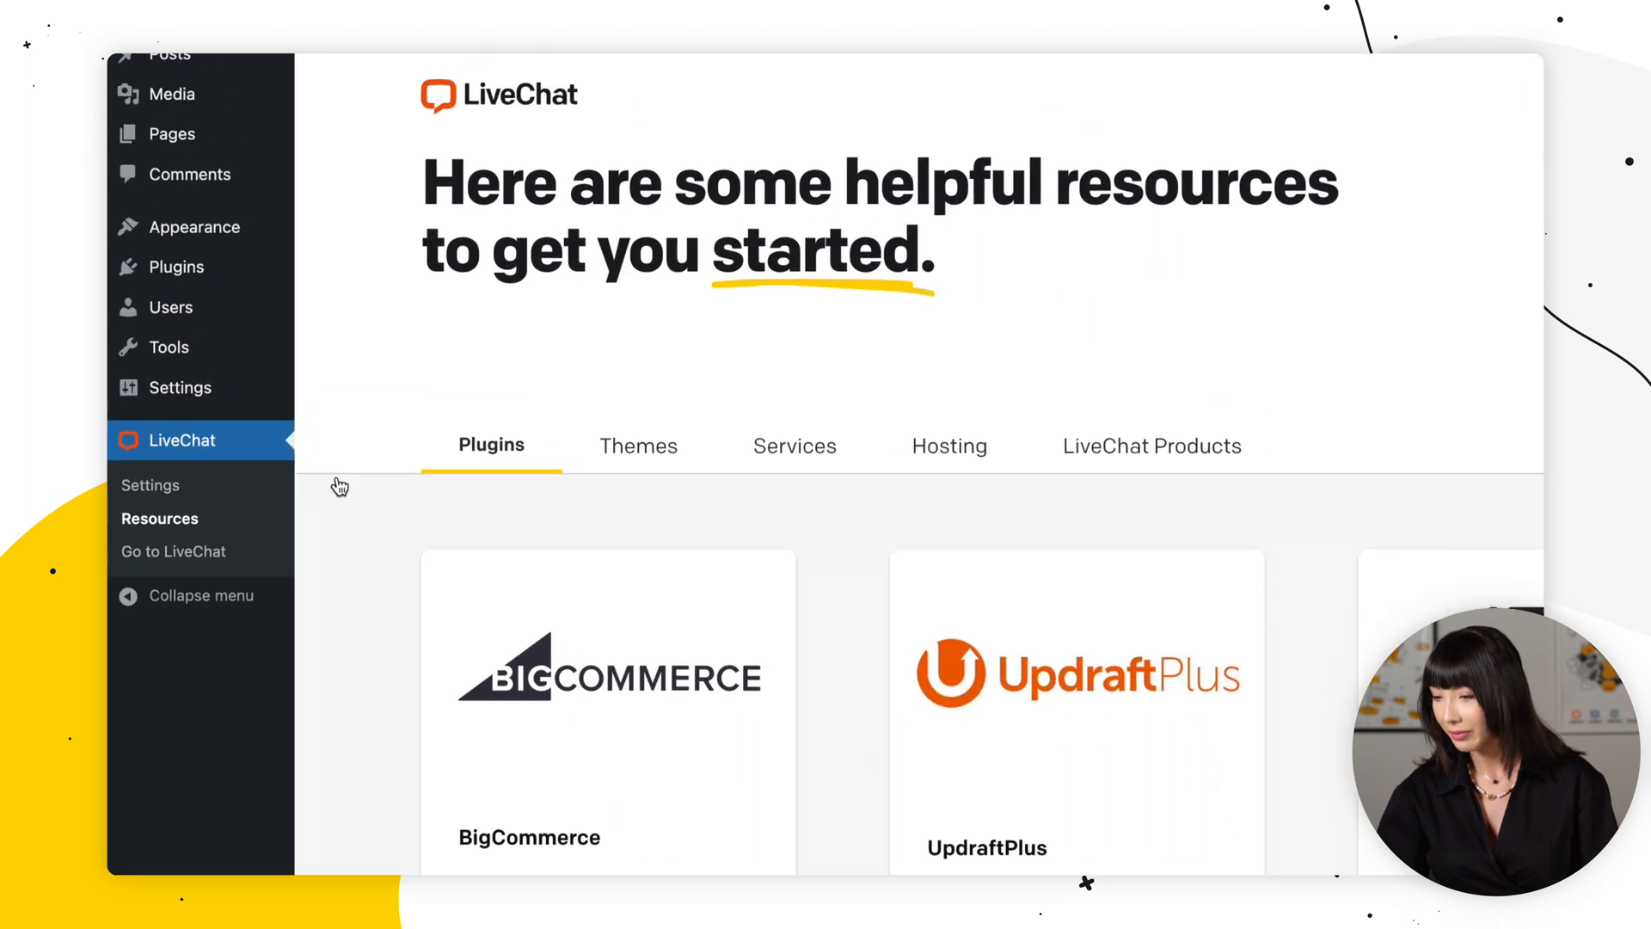